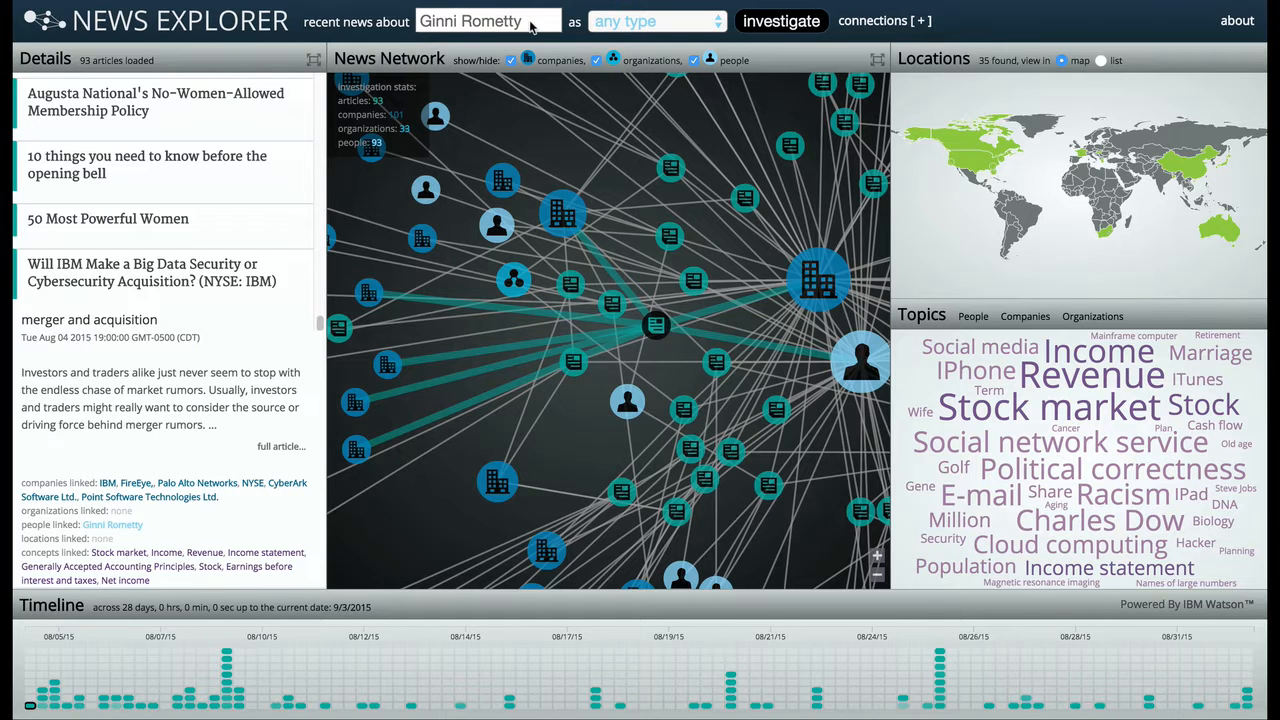
- Make IBM the news subject, typed as a company
click(488, 20)
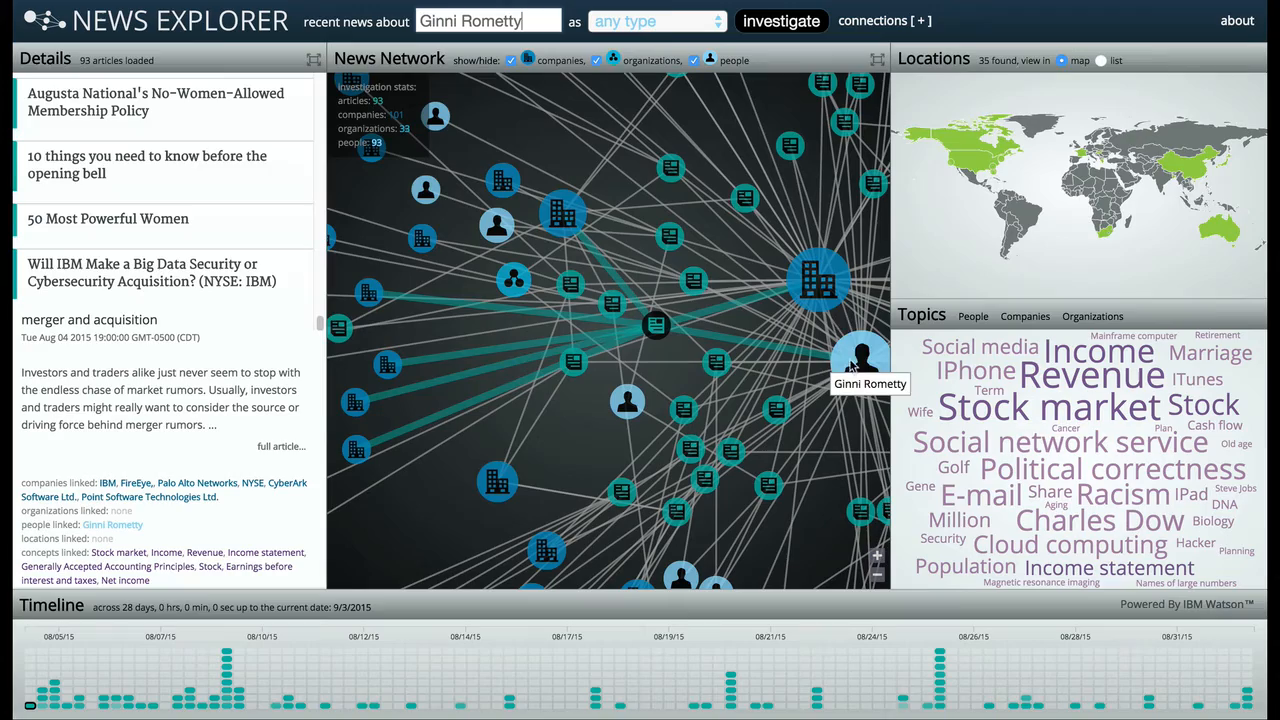
click(802, 290)
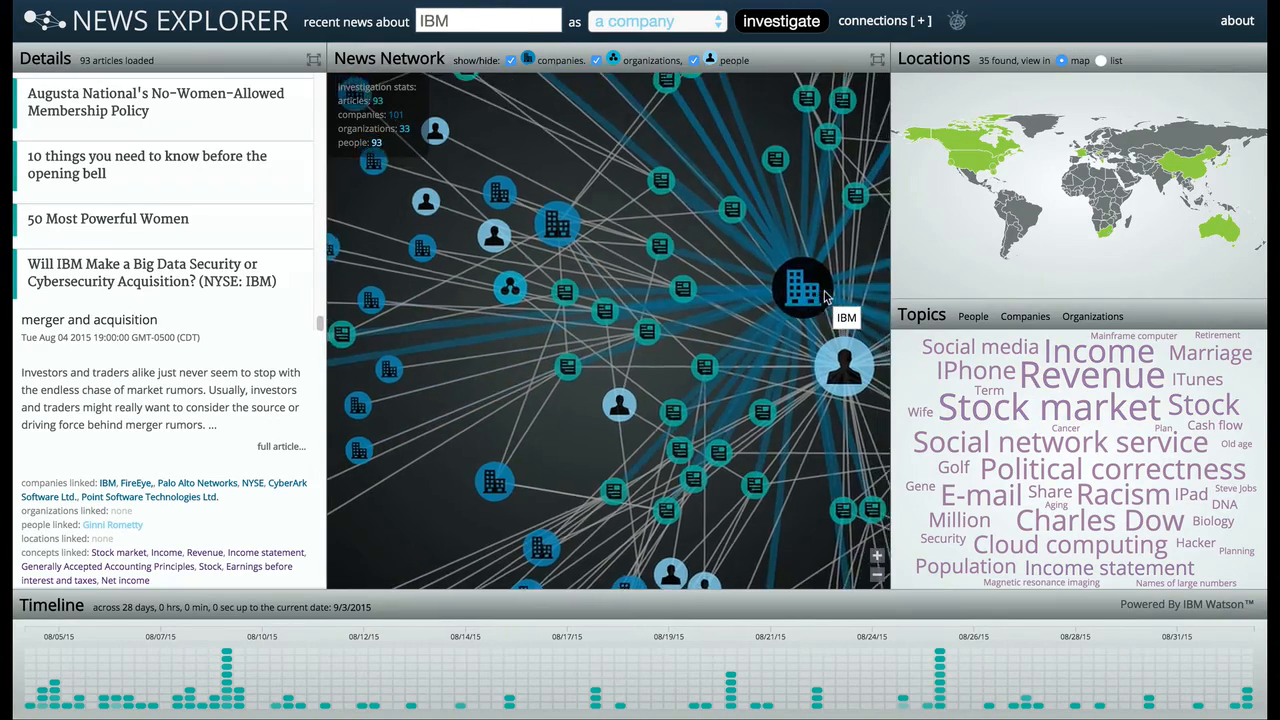
- Run the IBM investigation and read the Kendall Square sublease article from the Details list
click(804, 290)
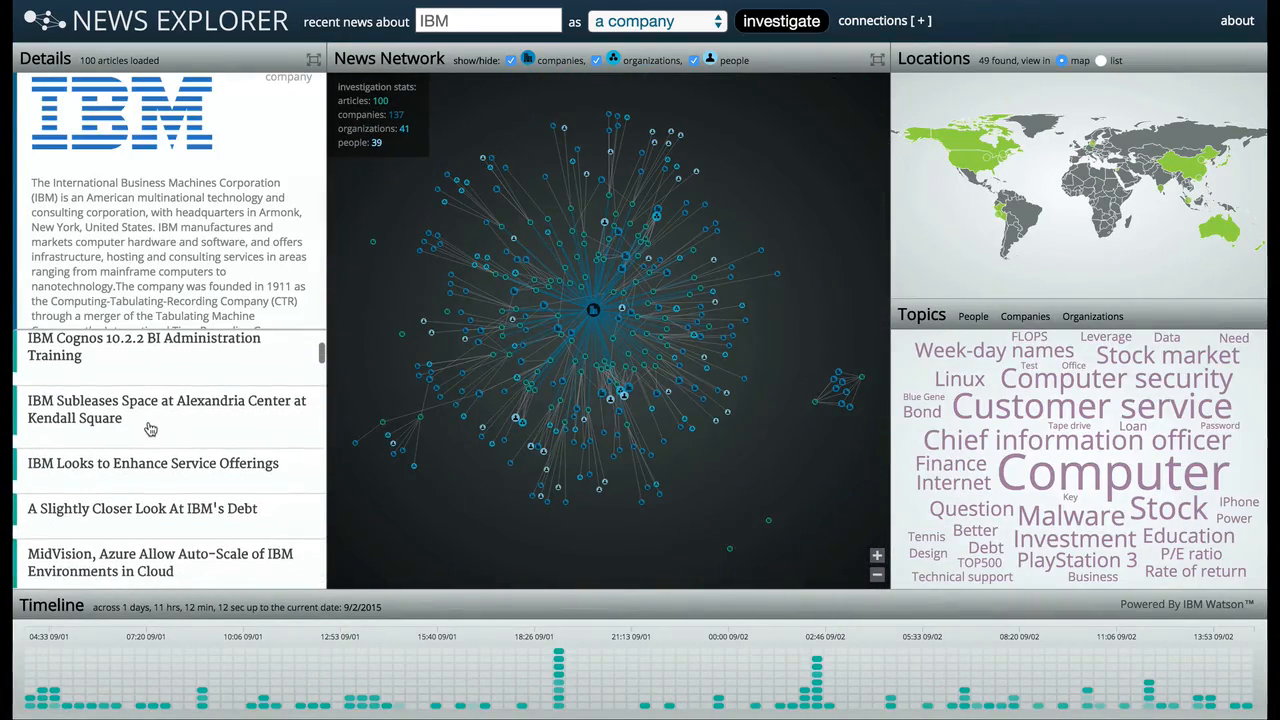
click(168, 408)
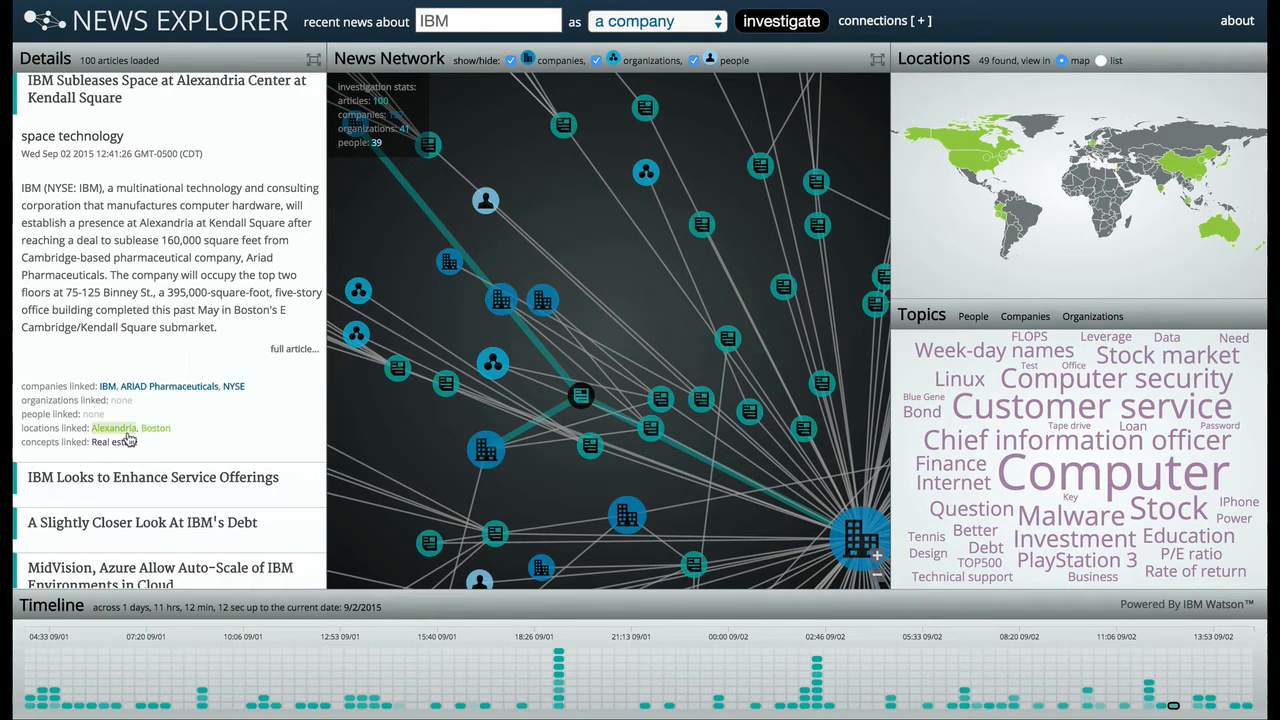
scroll(down, 3)
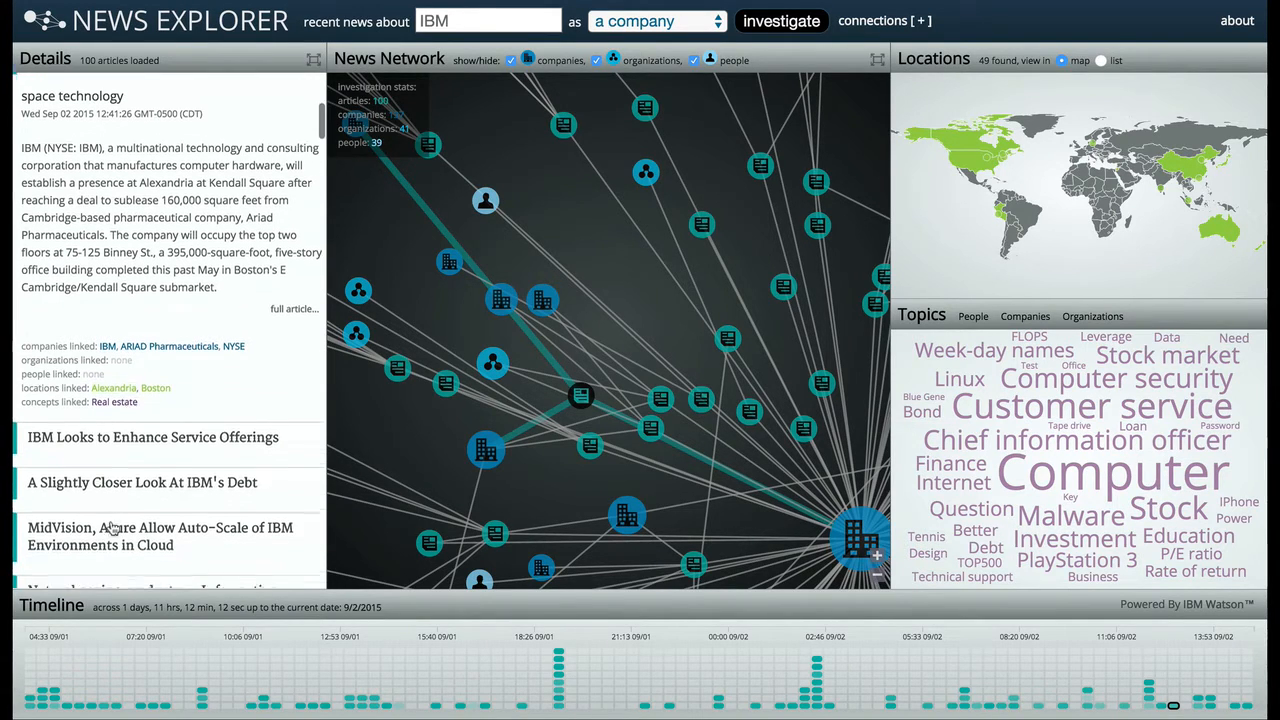
scroll(down, 3)
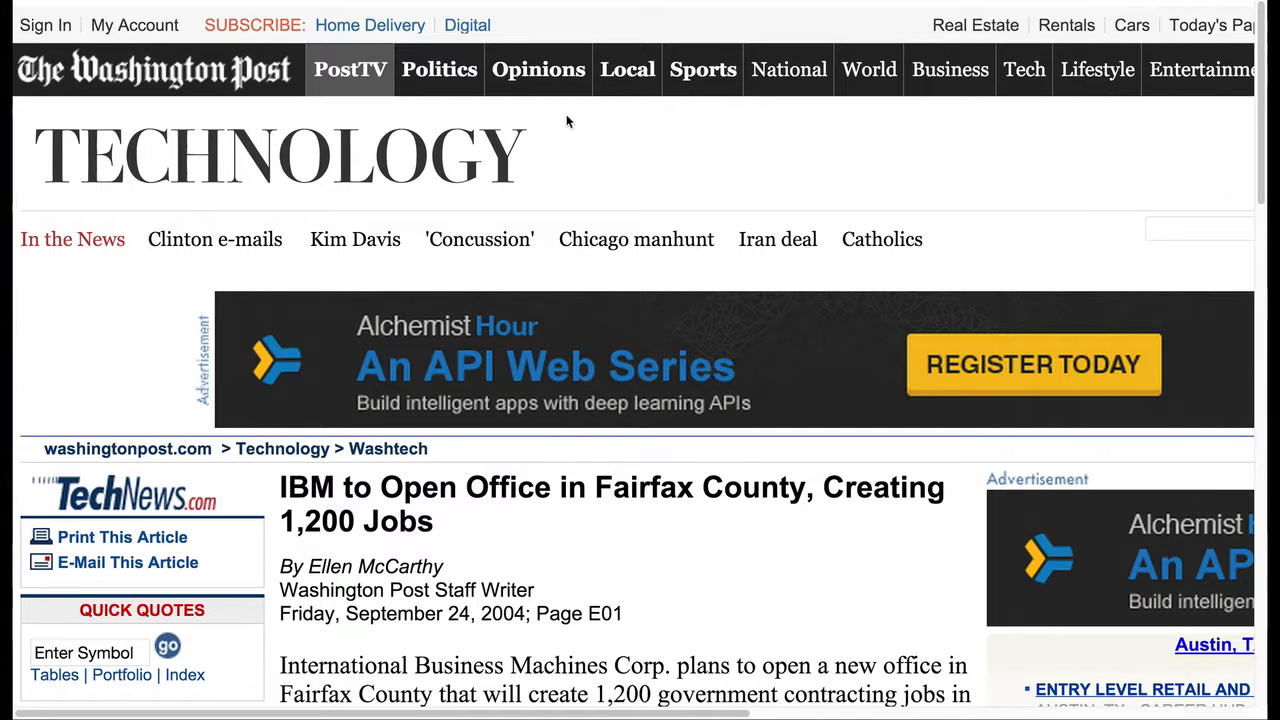
- Scroll through the Washington Post story on IBM's Fairfax County office
scroll(down, 3)
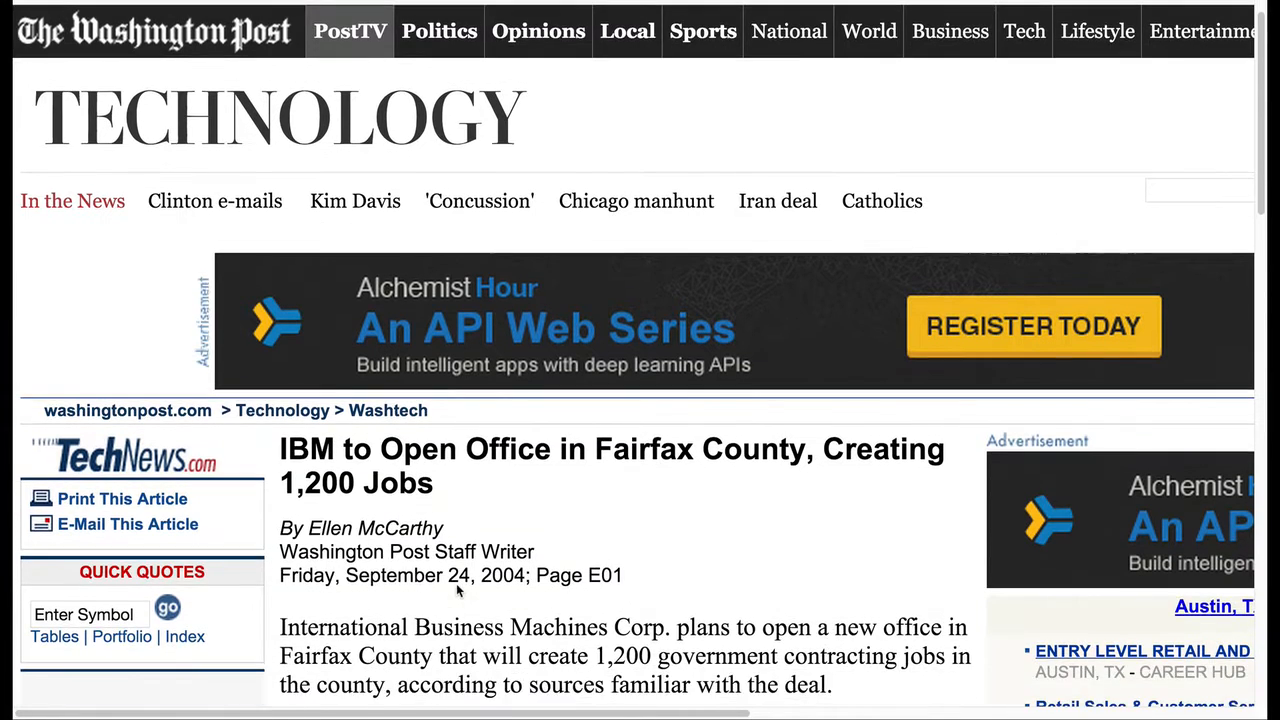
scroll(down, 3)
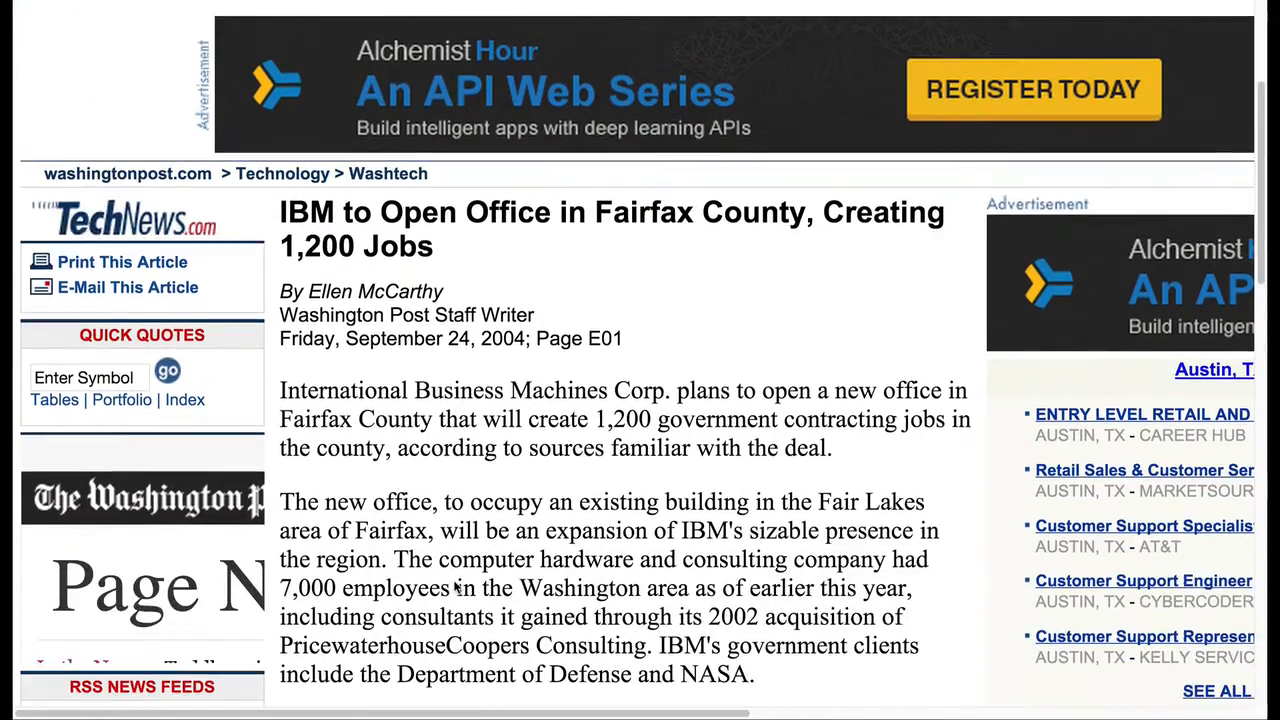
scroll(down, 3)
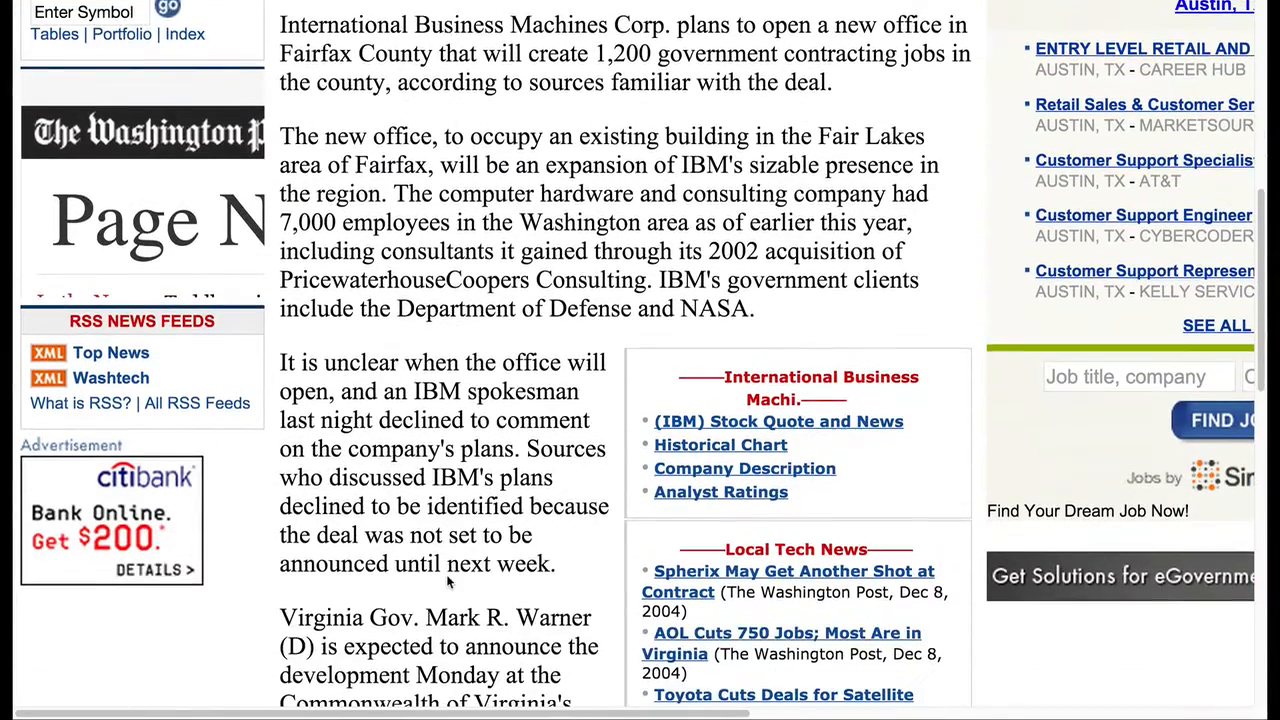
scroll(down, 3)
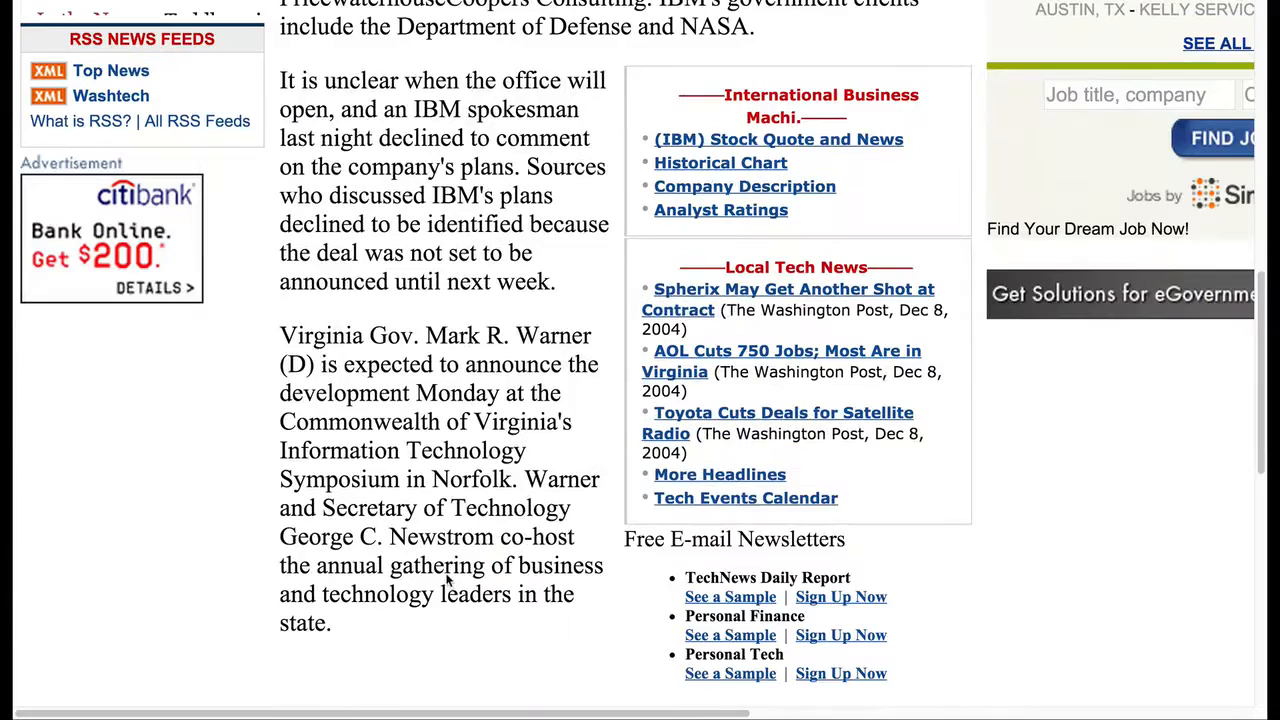
scroll(down, 3)
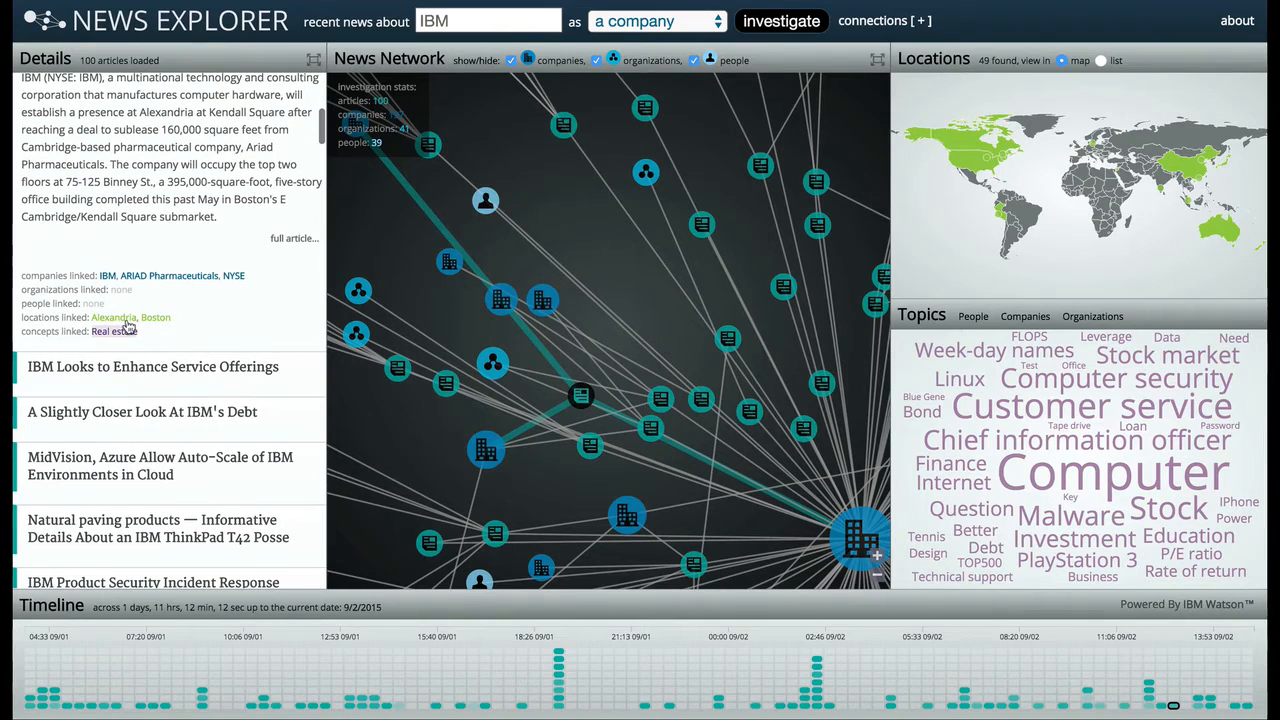
- Show the linked-location details for Alexandria, then Boston
click(112, 316)
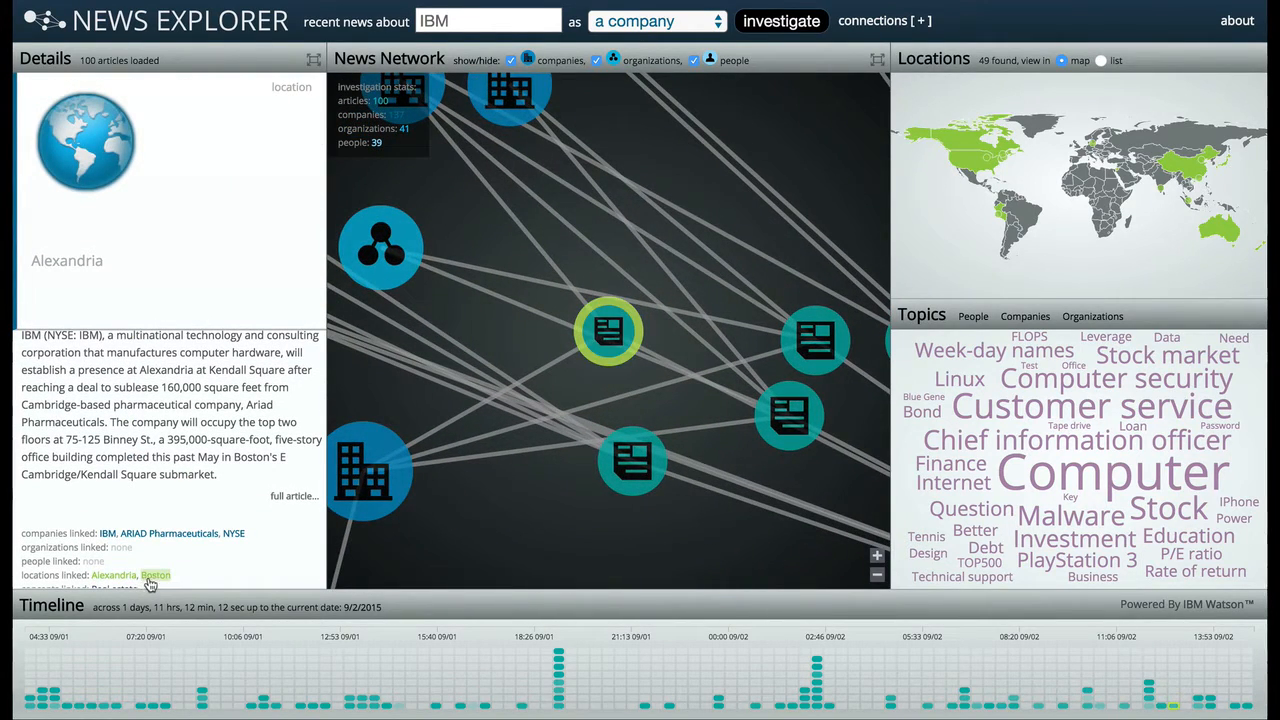
click(156, 576)
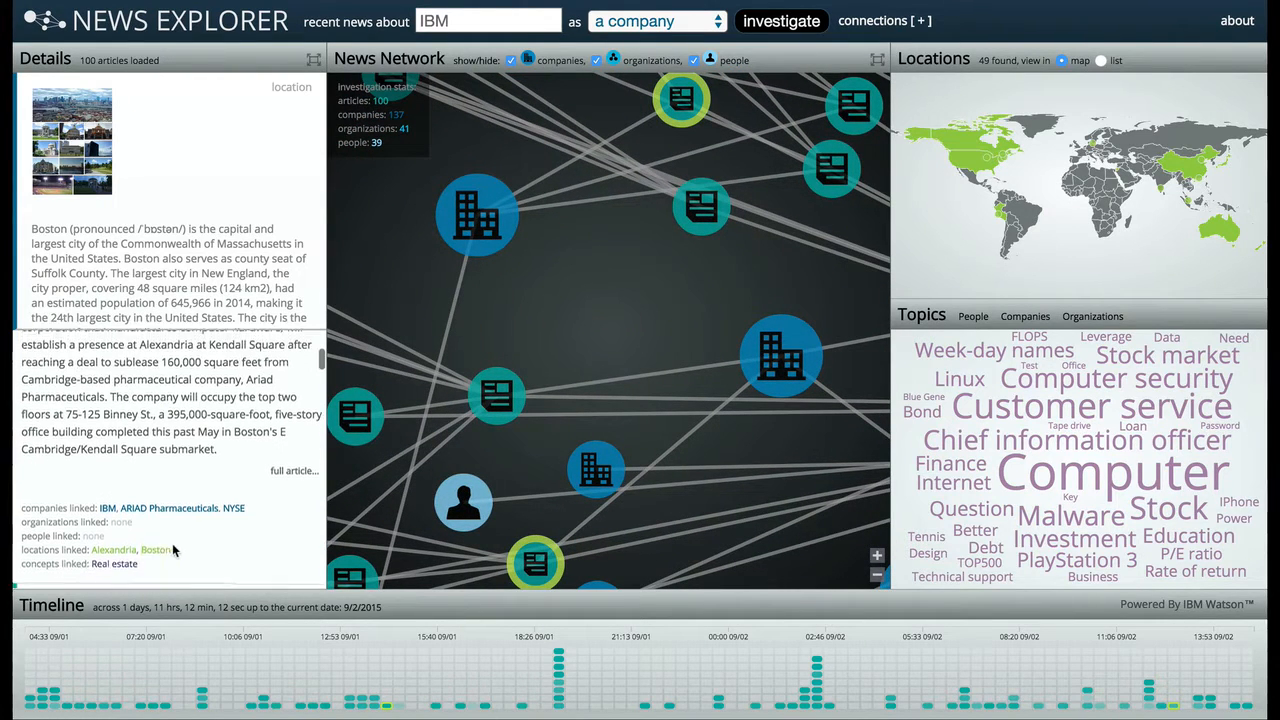
scroll(down, 3)
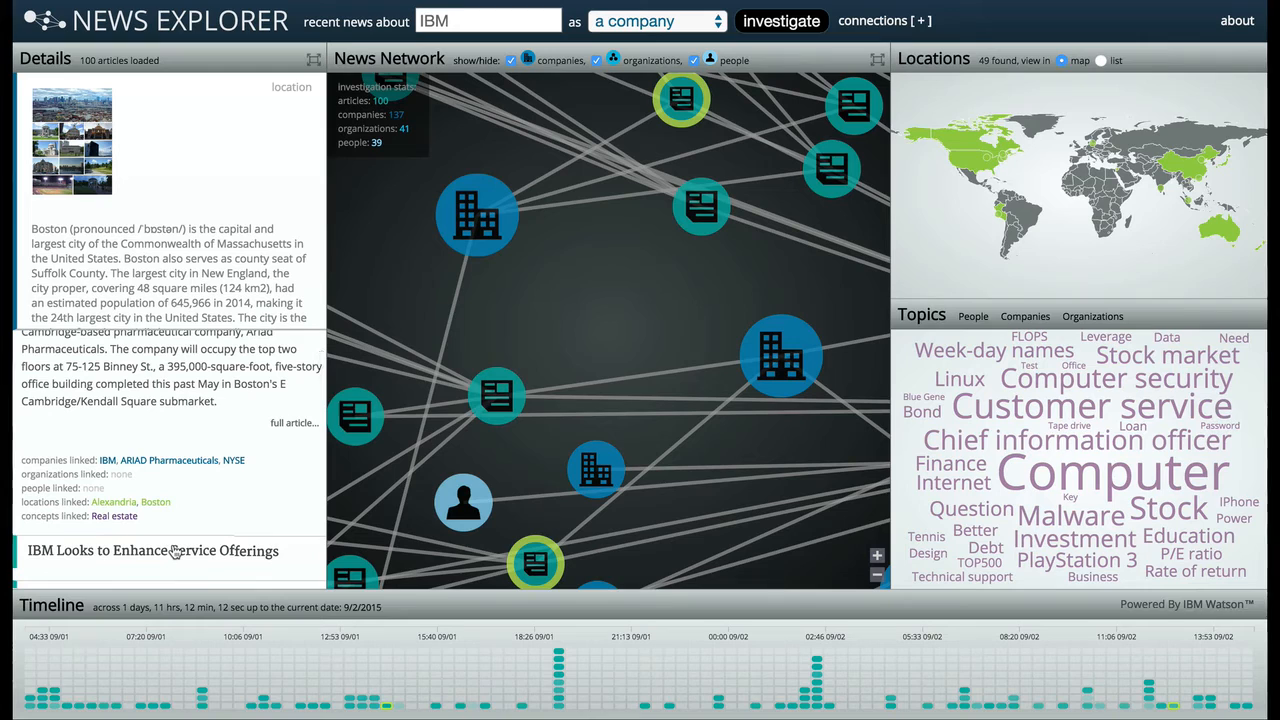
mouse_move(510, 296)
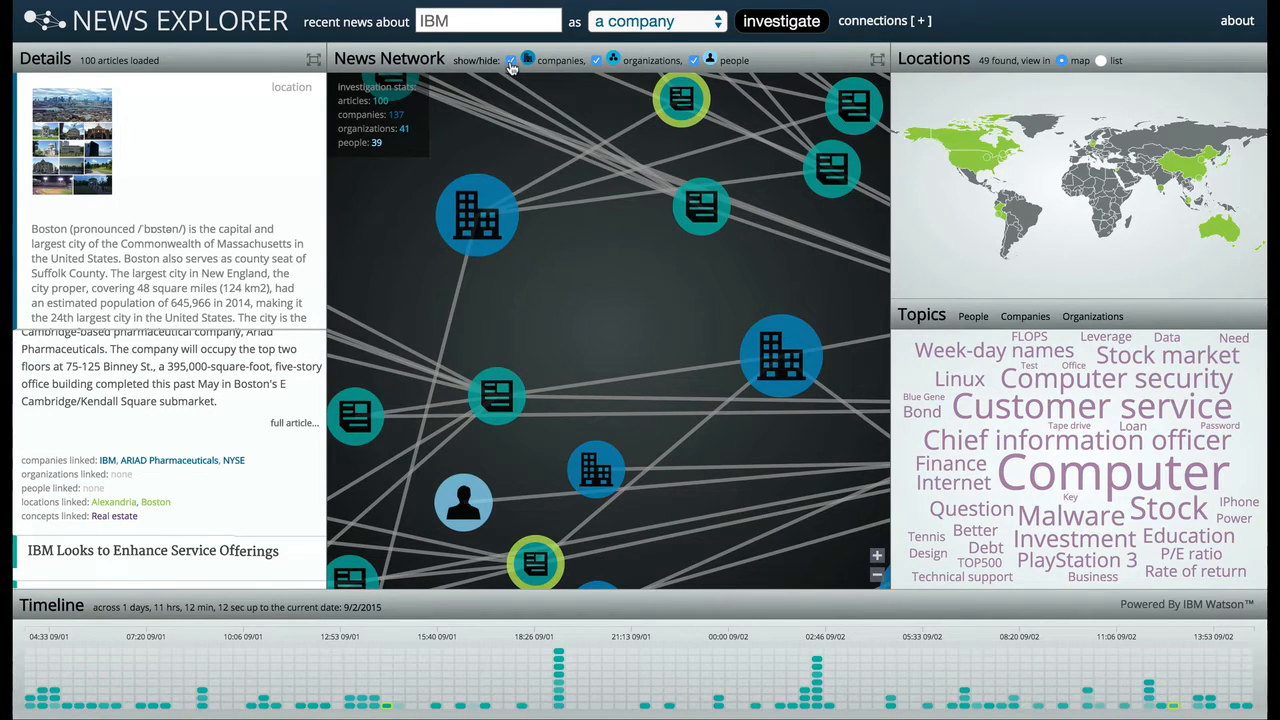
mouse_move(880, 524)
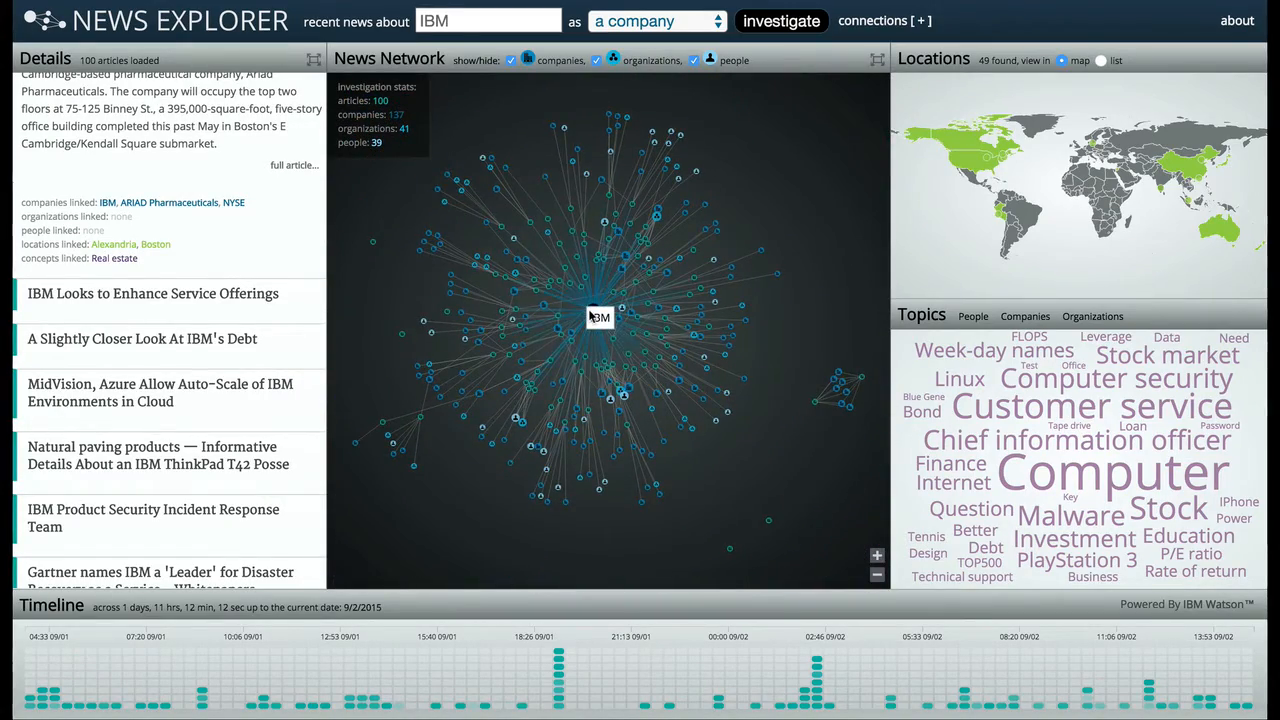
- View the IBM company node overview, then the P-TECH schools expansion article
click(600, 316)
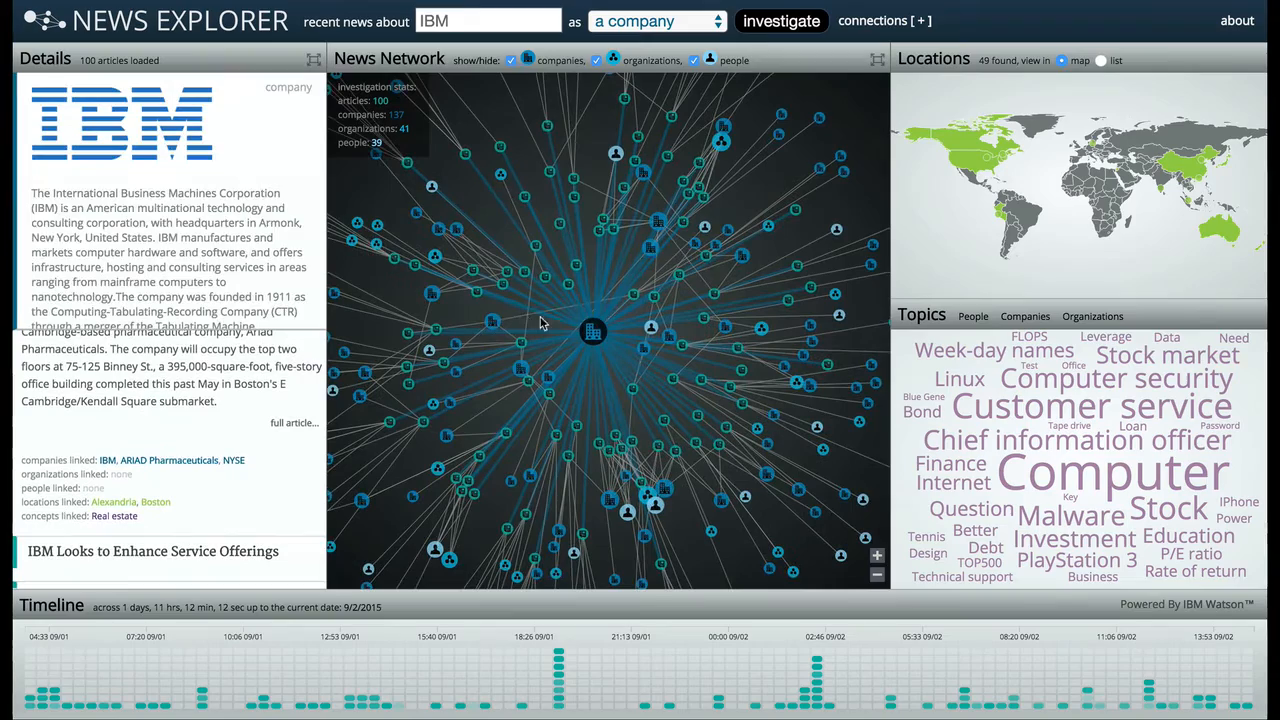
mouse_move(504, 324)
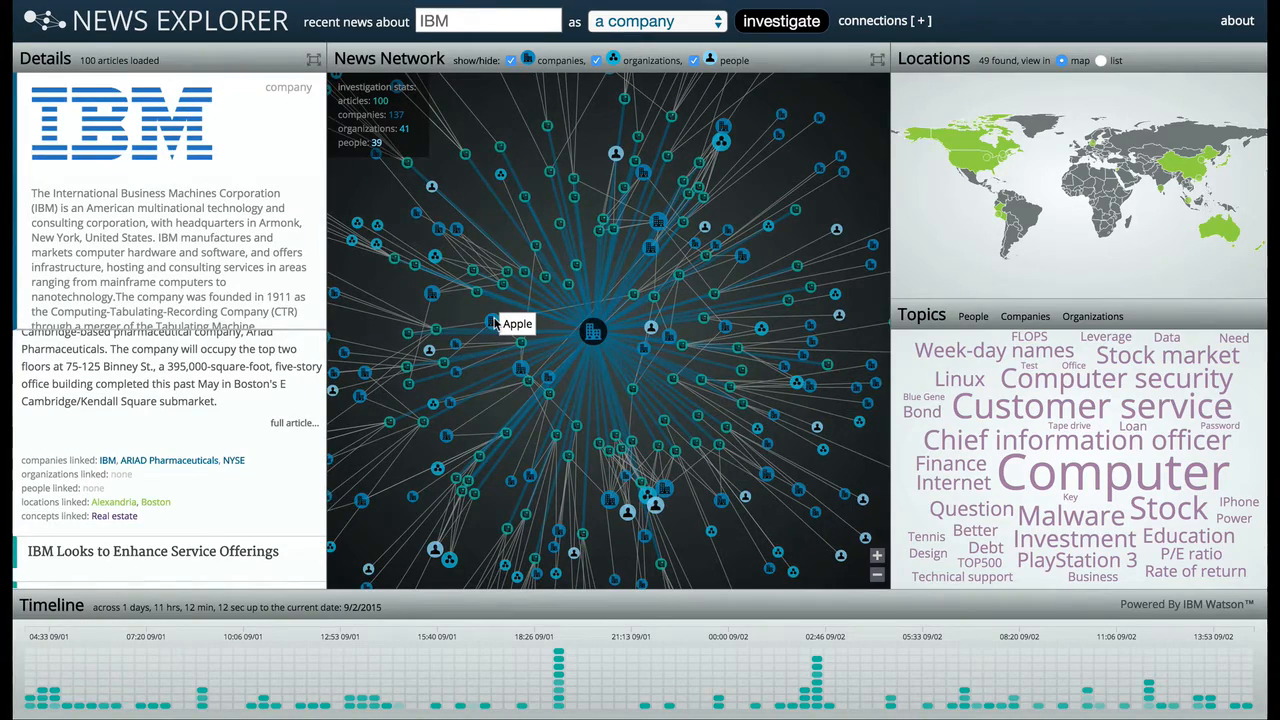
click(544, 316)
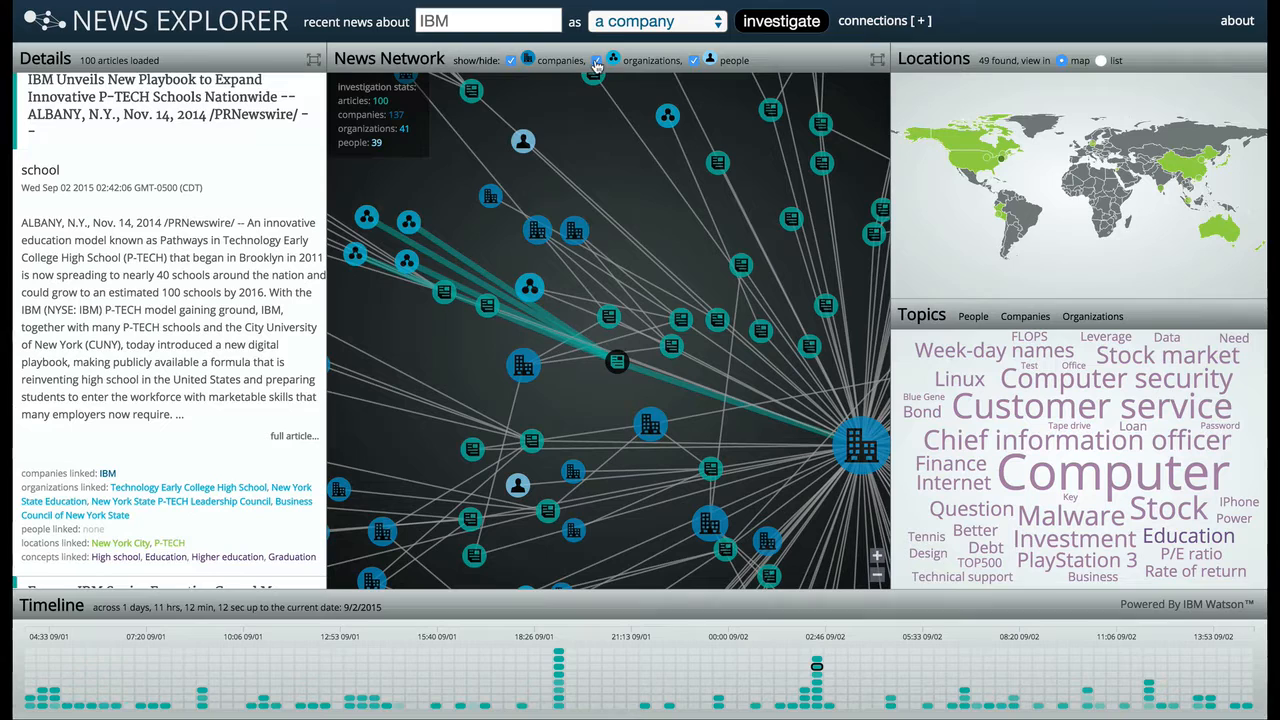
- Hide organizations and people, view the IBM unit mandates CACEIS article, then show them again
click(596, 60)
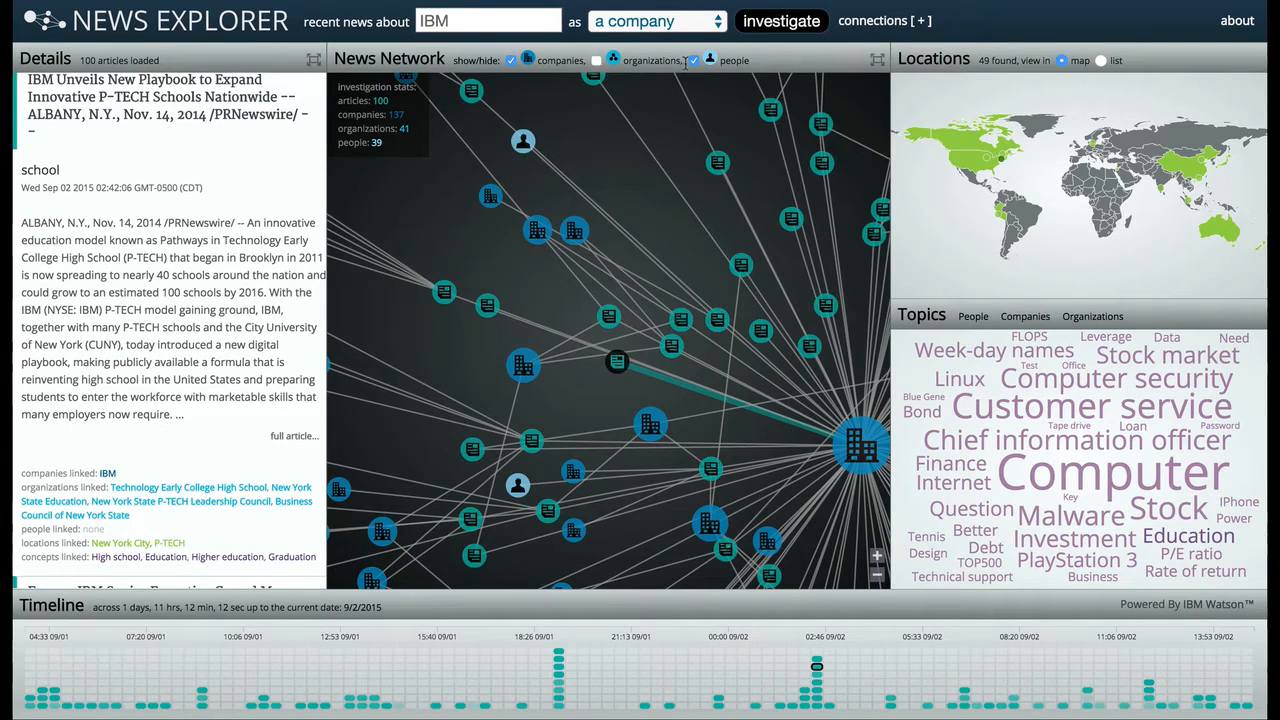
click(694, 60)
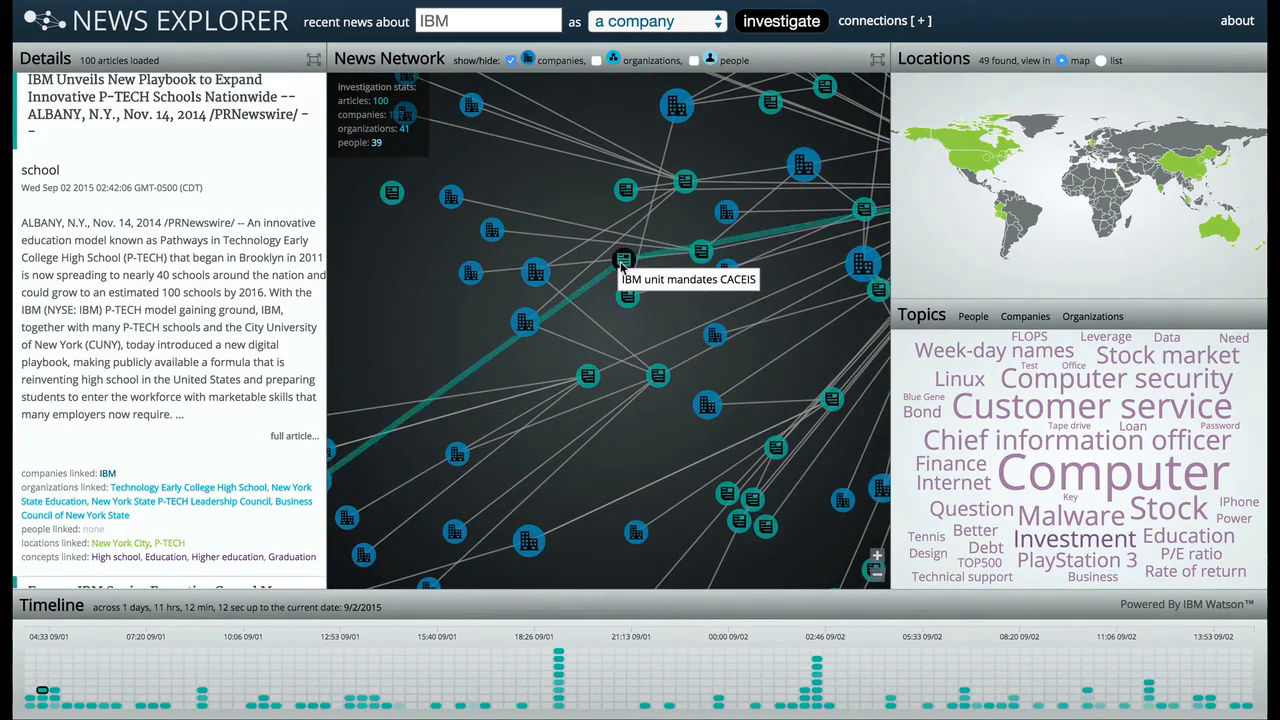
click(624, 262)
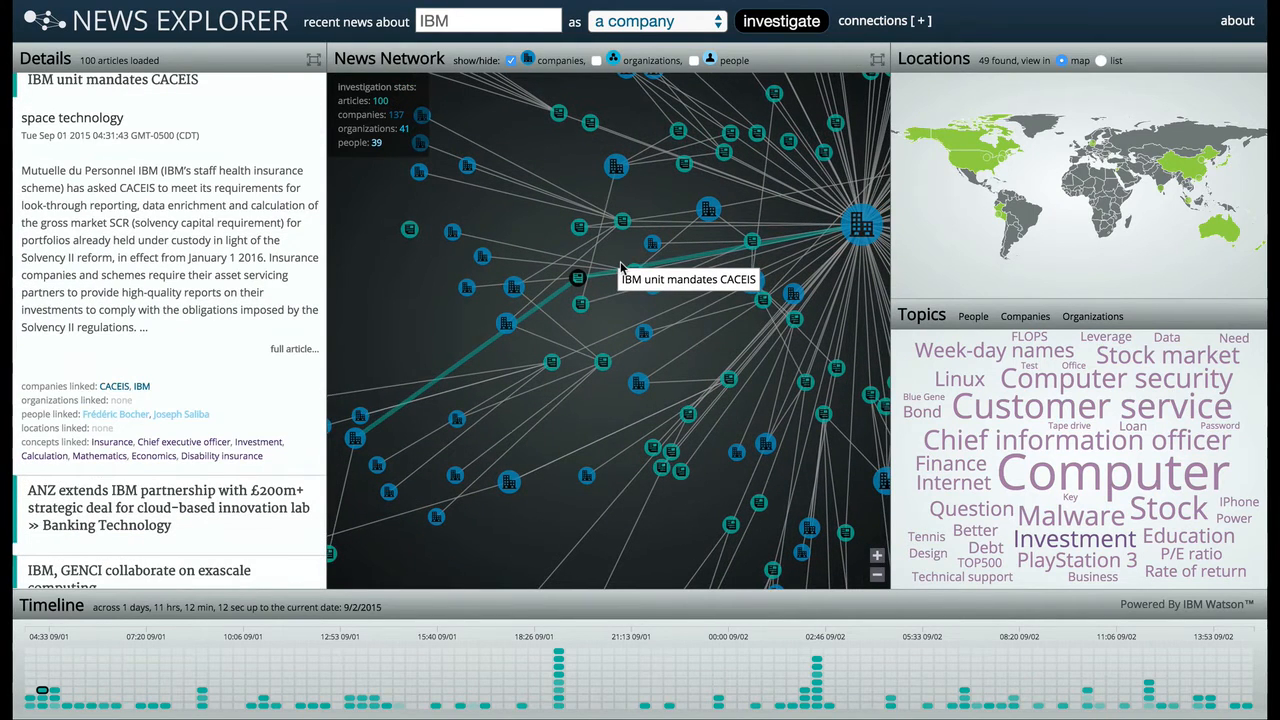
mouse_move(416, 372)
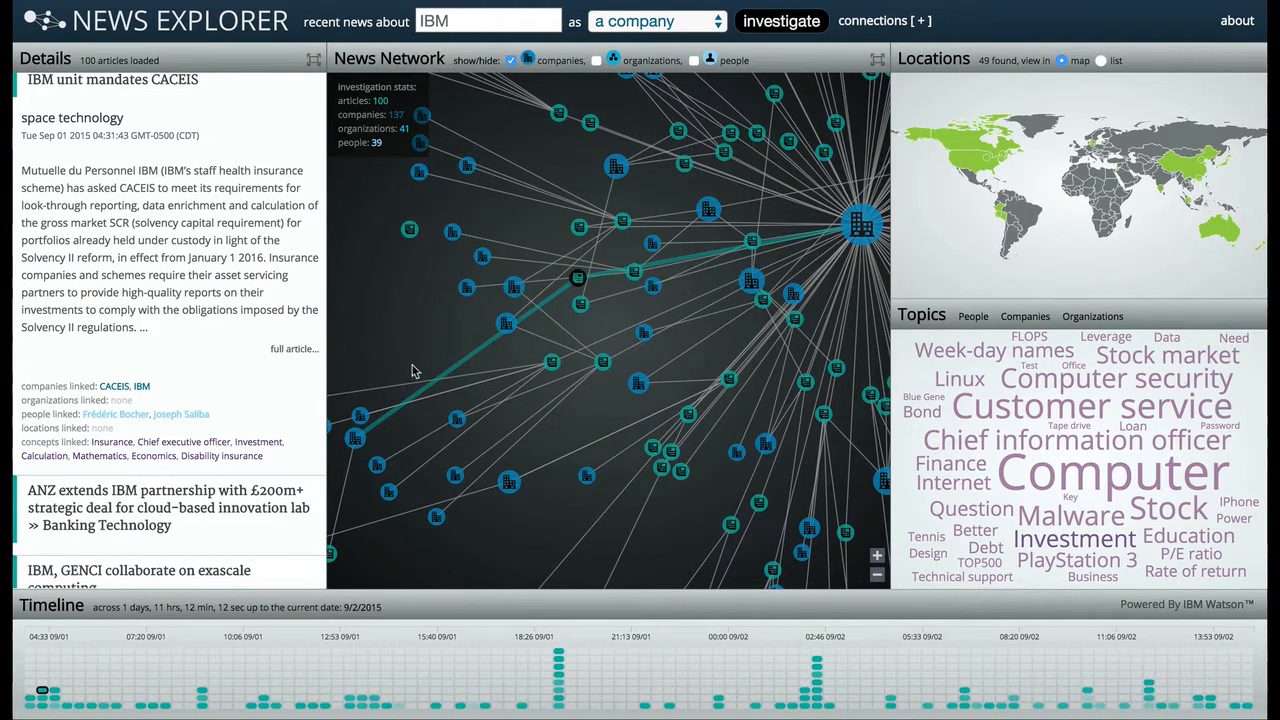
mouse_move(744, 256)
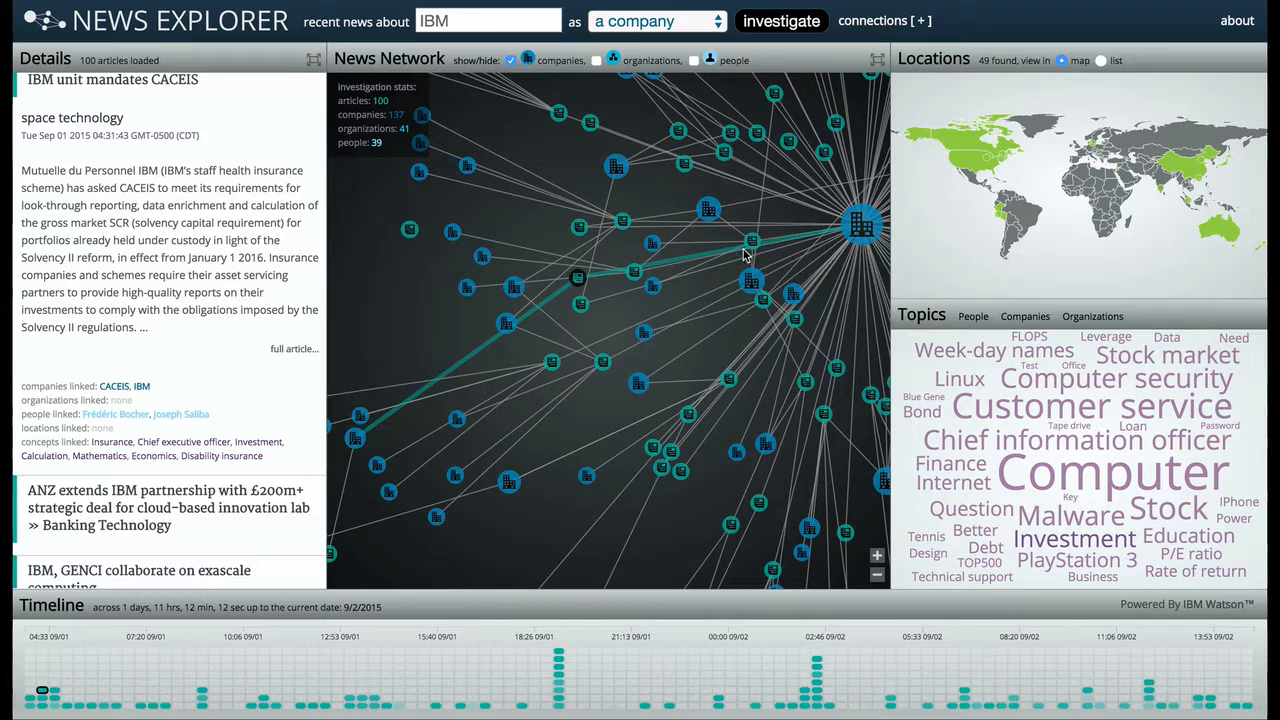
mouse_move(704, 304)
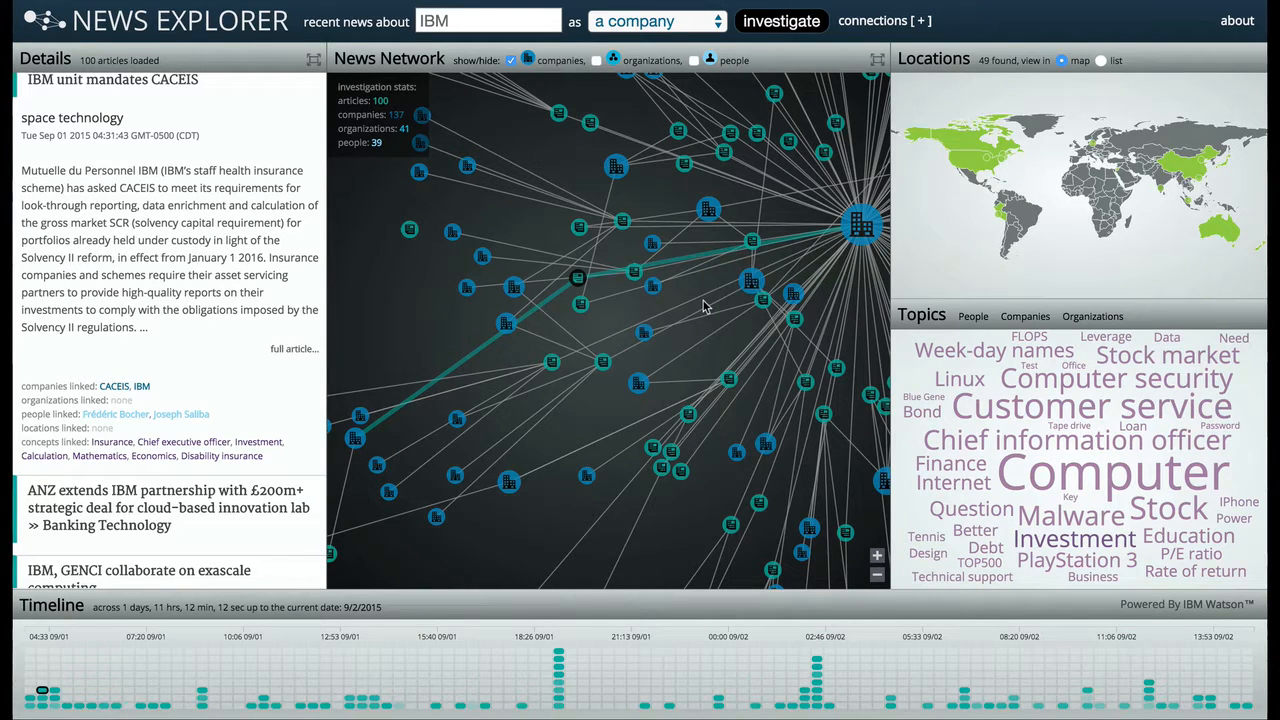
click(596, 60)
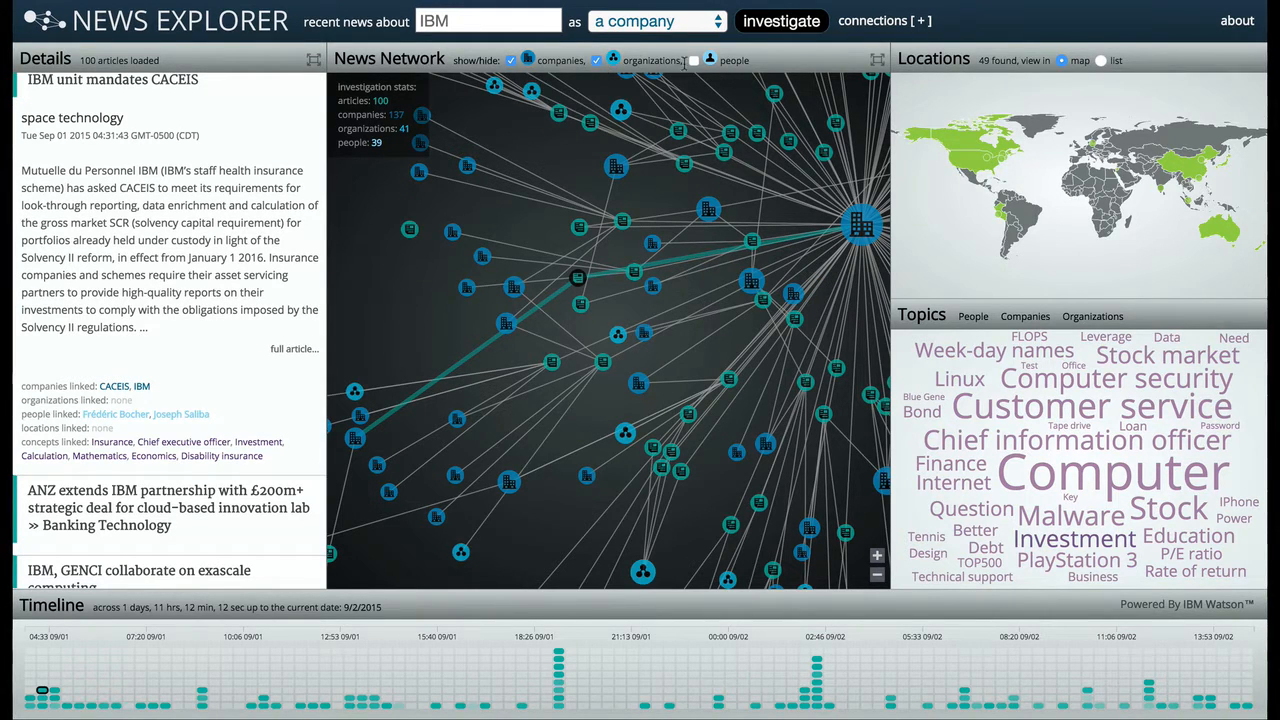
click(694, 60)
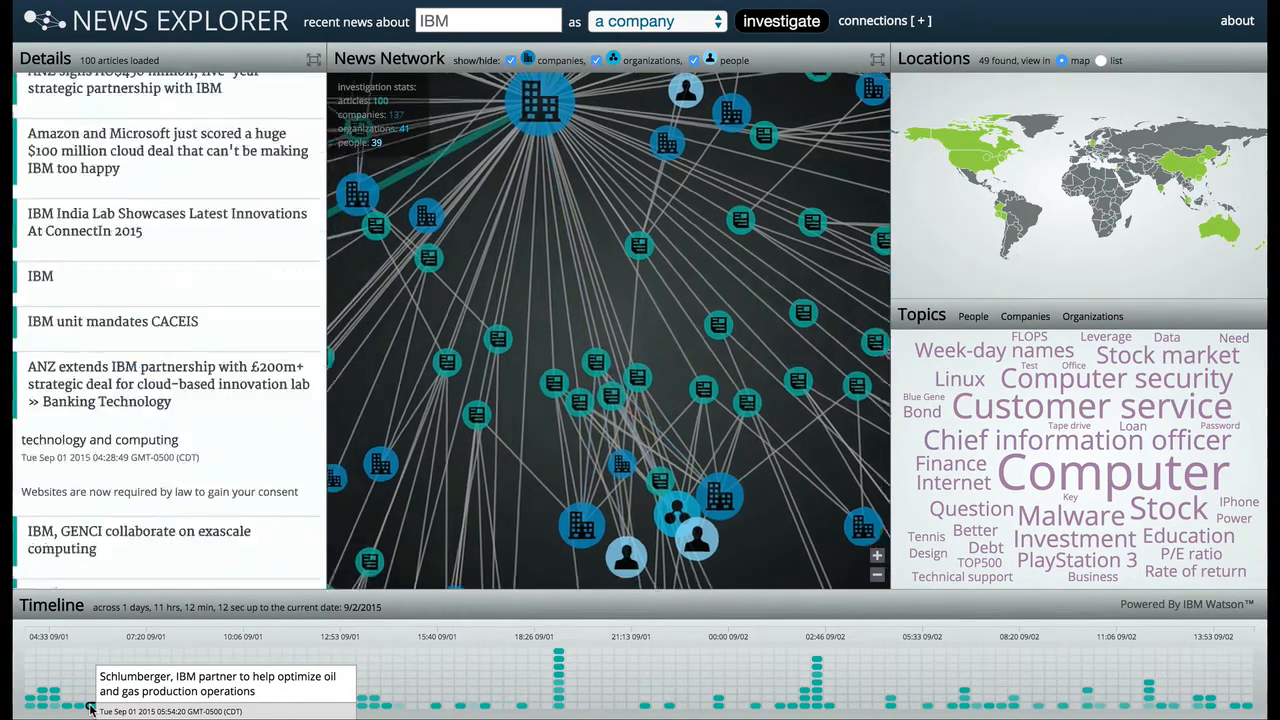
- Open the Schlumberger oil and gas partnership article from the Timeline
click(92, 712)
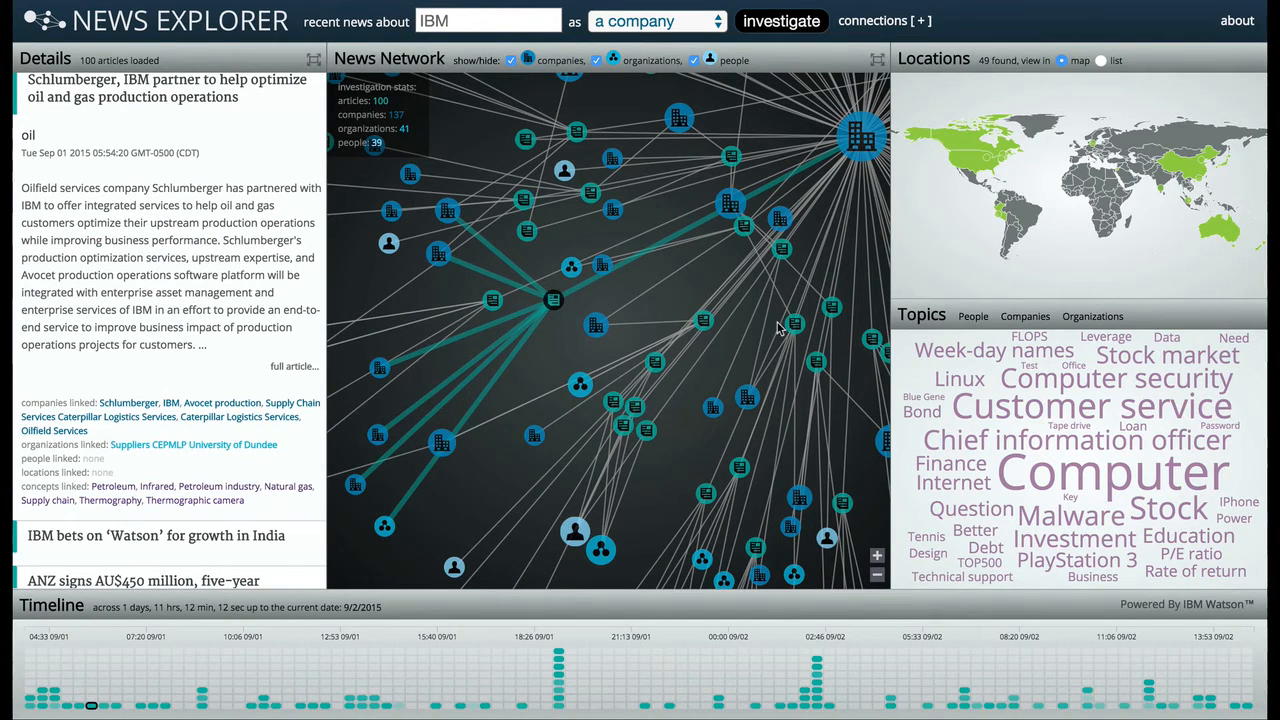
mouse_move(908, 268)
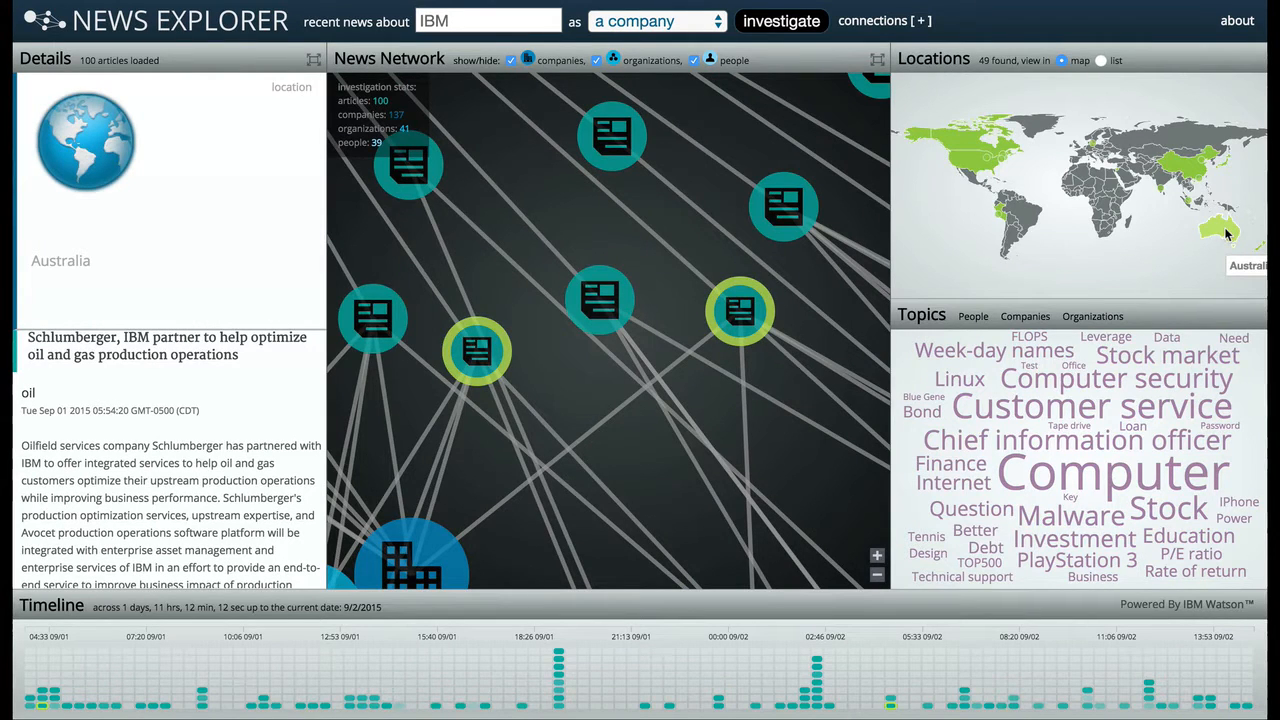
mouse_move(1190, 170)
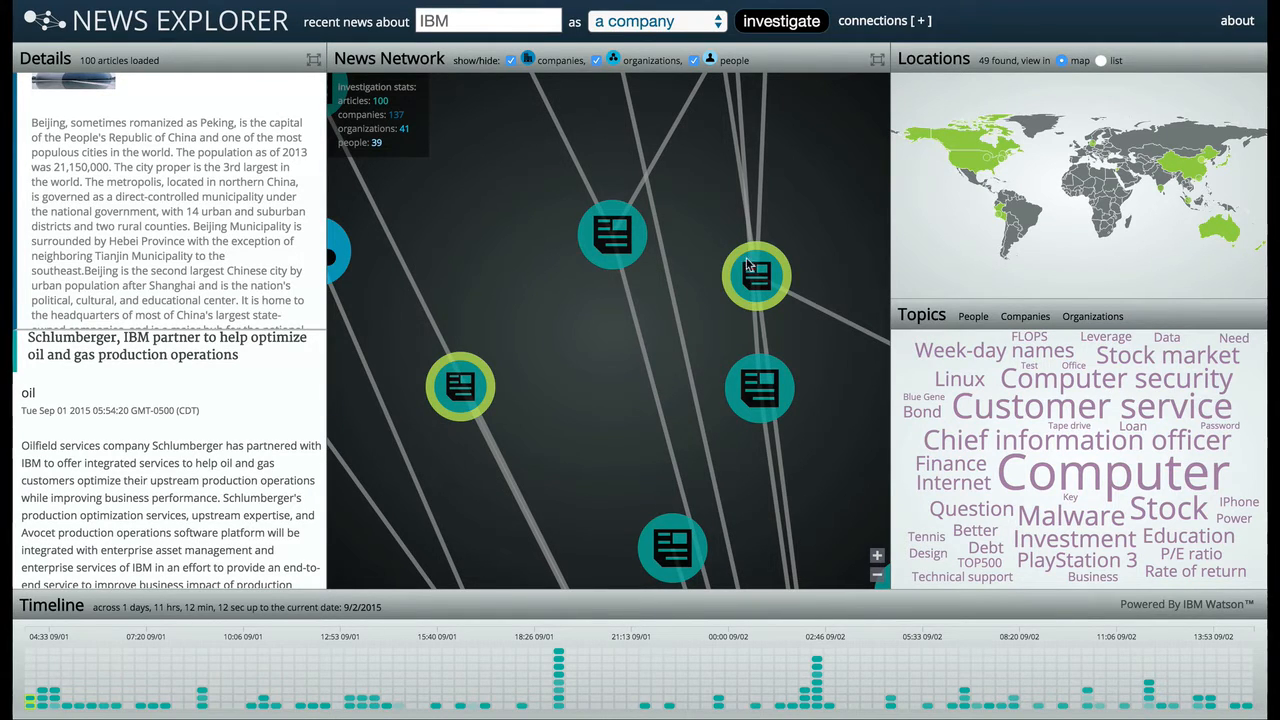
- List the locations and show background on New York City, then Canada
click(1100, 60)
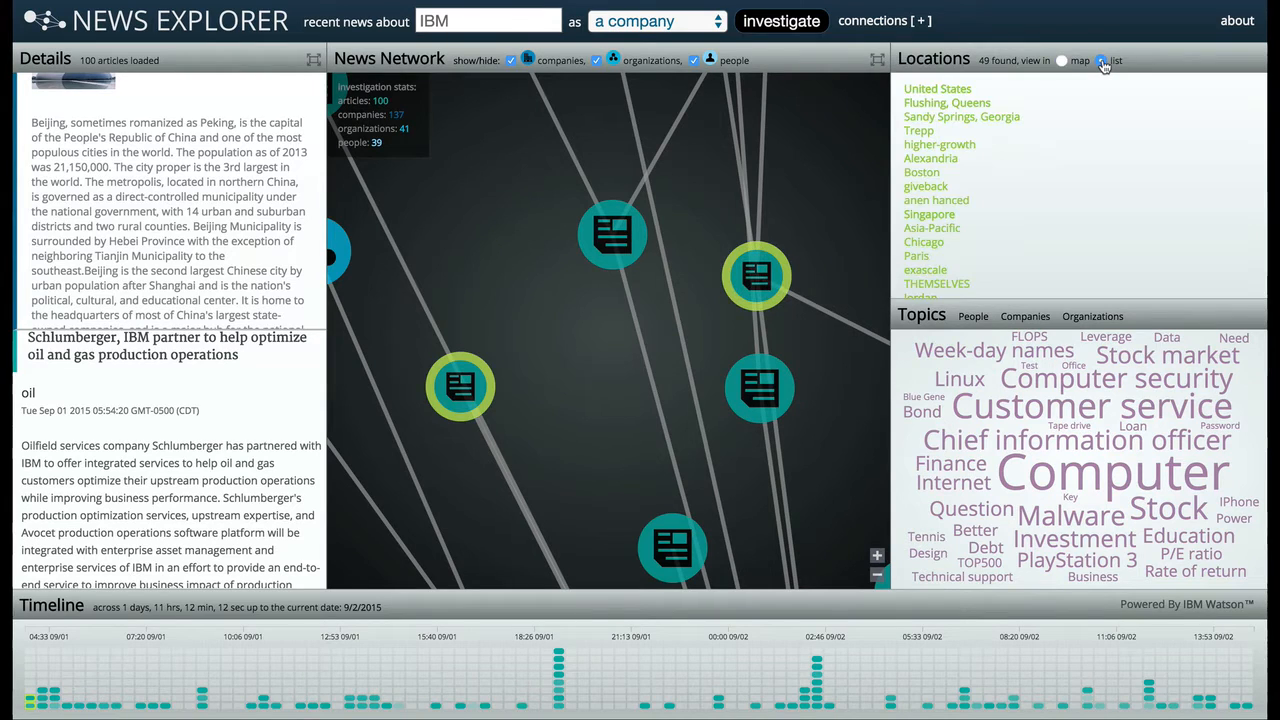
scroll(down, 3)
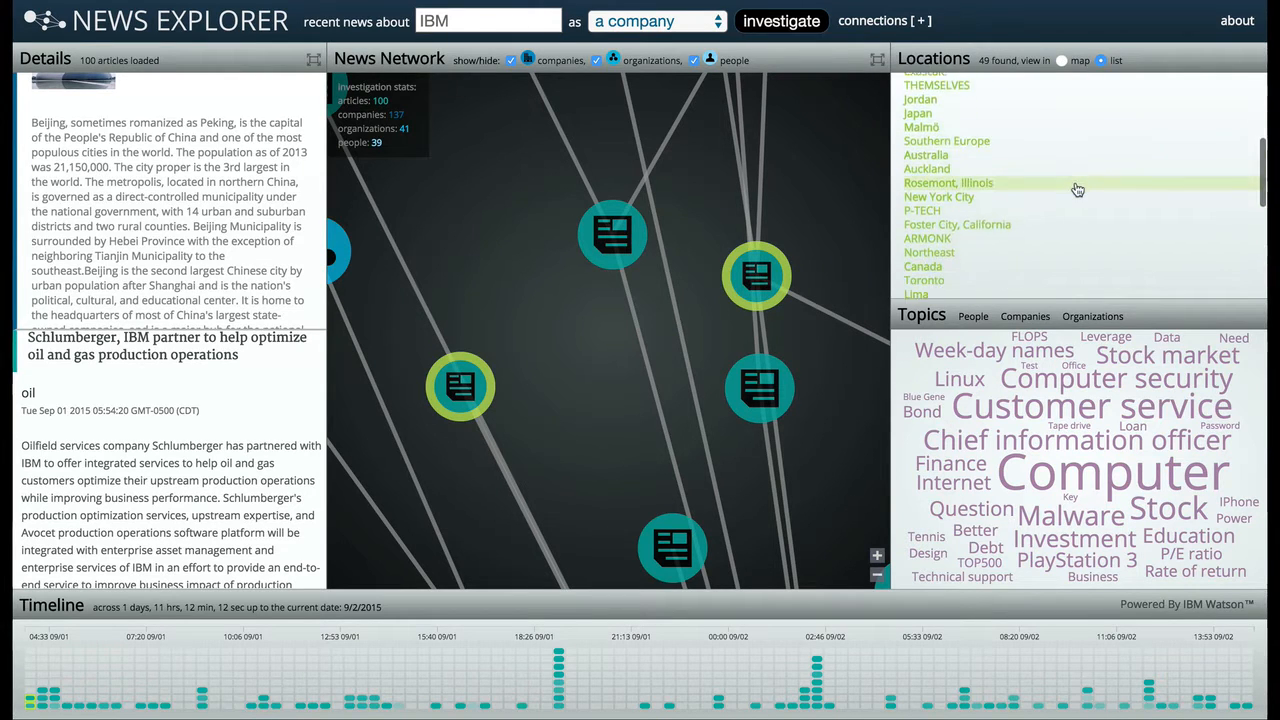
scroll(down, 3)
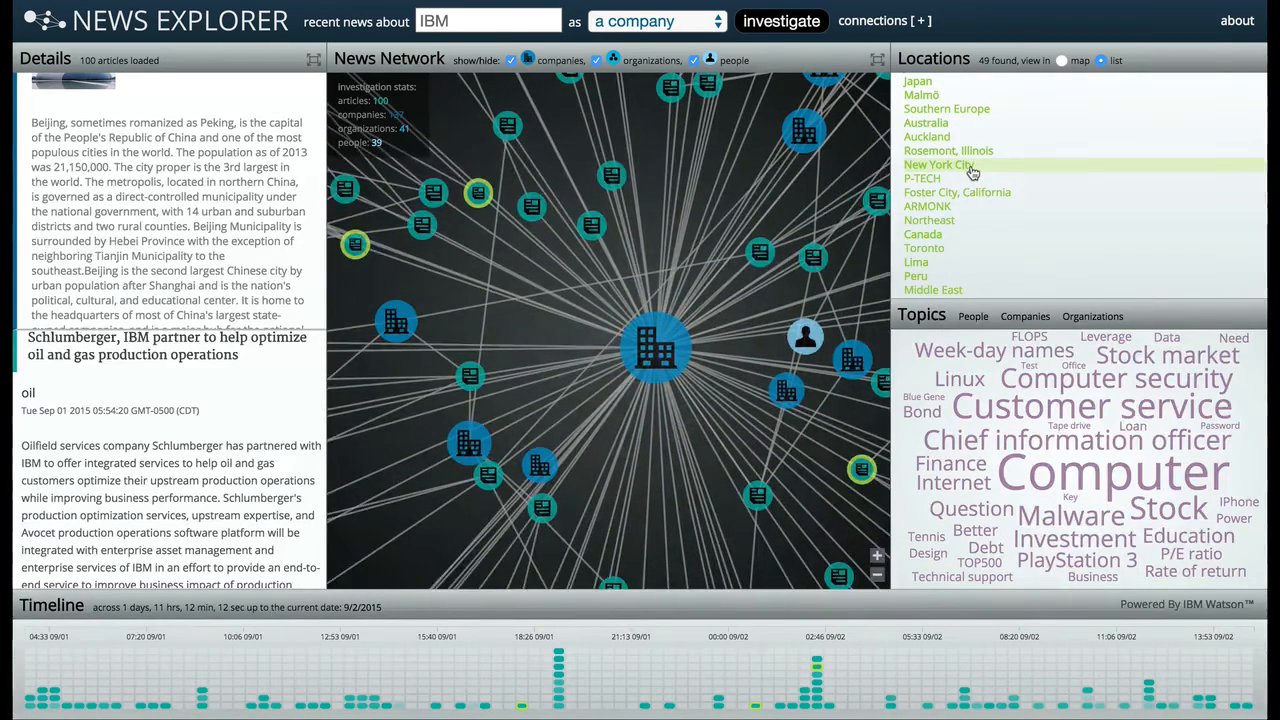
click(938, 164)
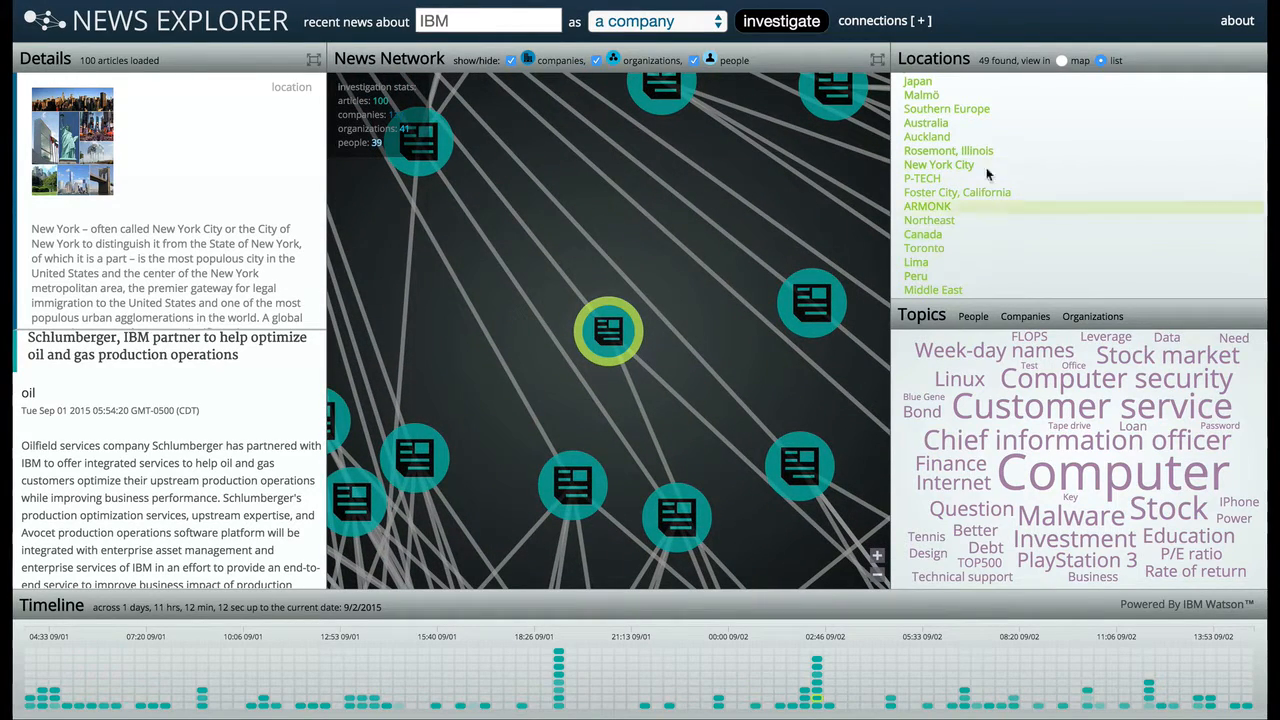
click(1080, 60)
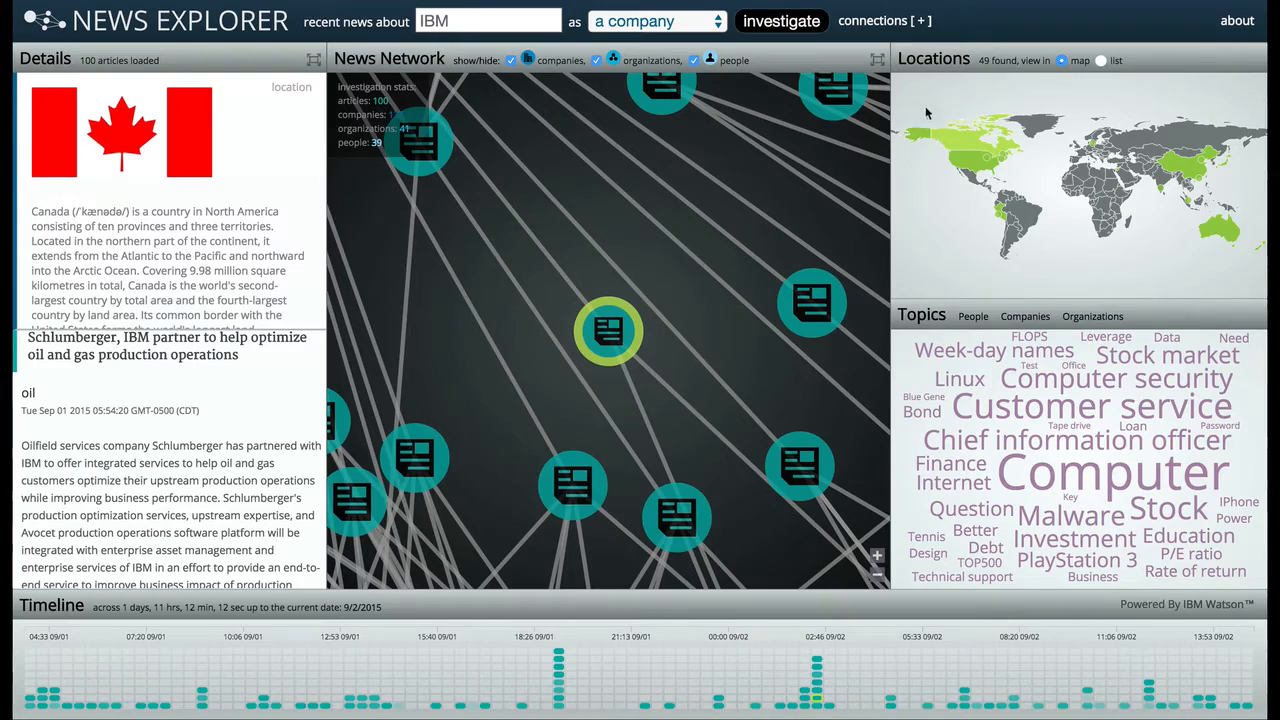
mouse_move(1064, 424)
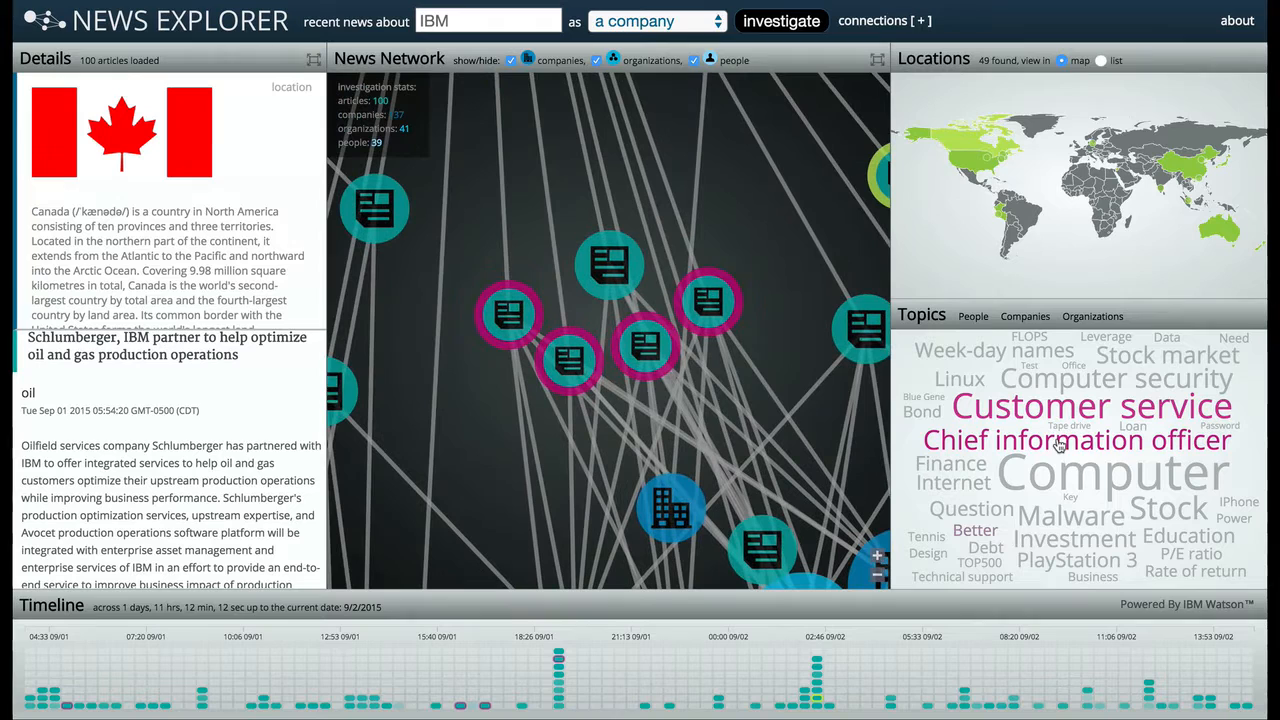
mouse_move(564, 360)
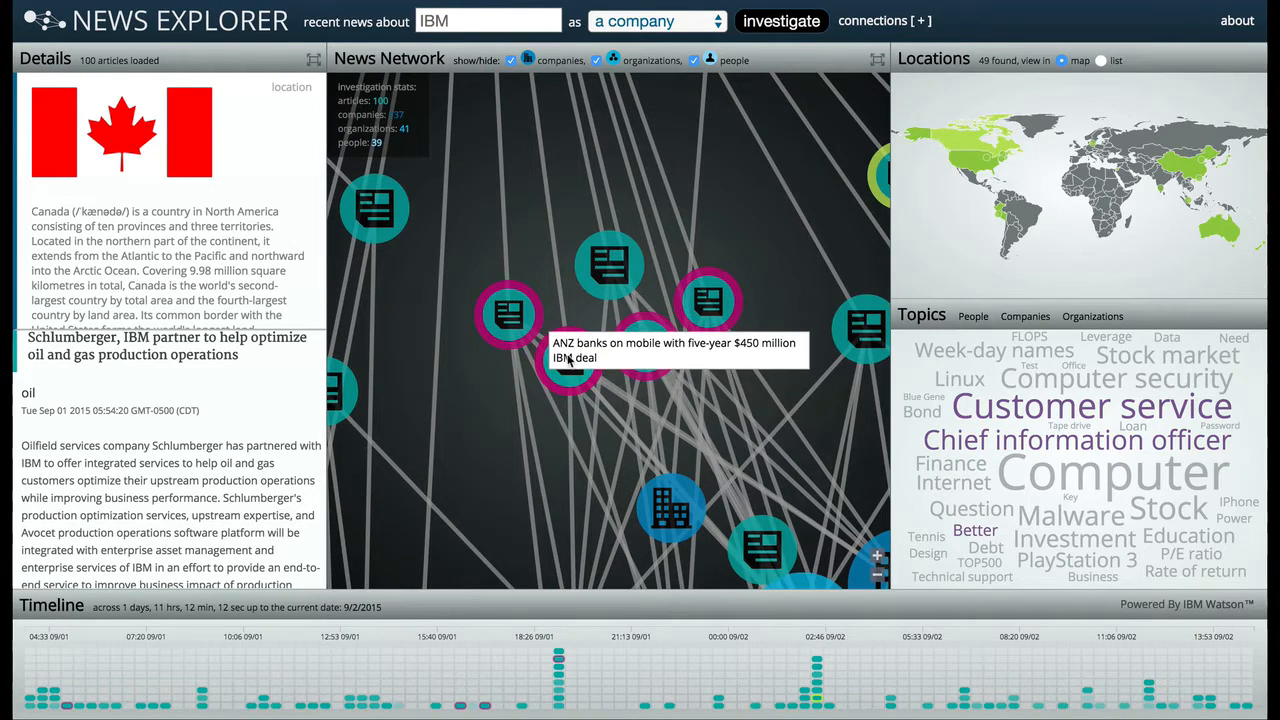
mouse_move(644, 344)
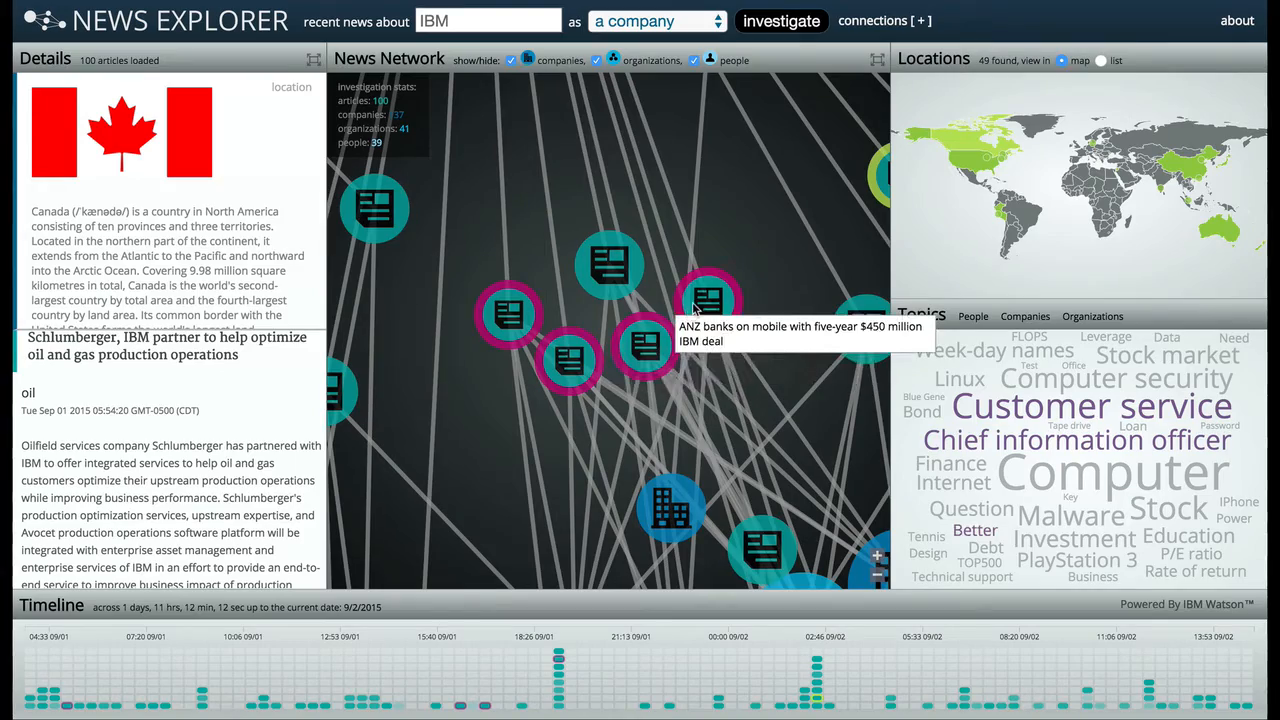
- Open the ANZ banks five-year deal article from the network
click(708, 300)
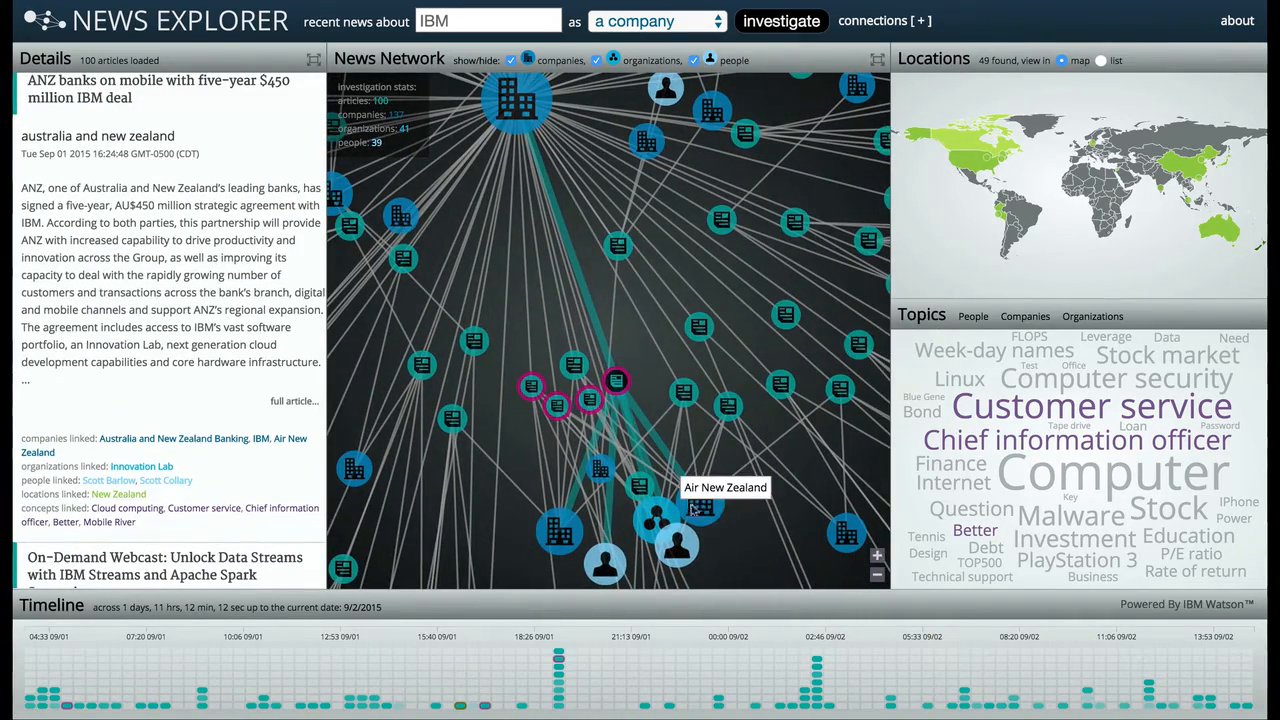
mouse_move(678, 550)
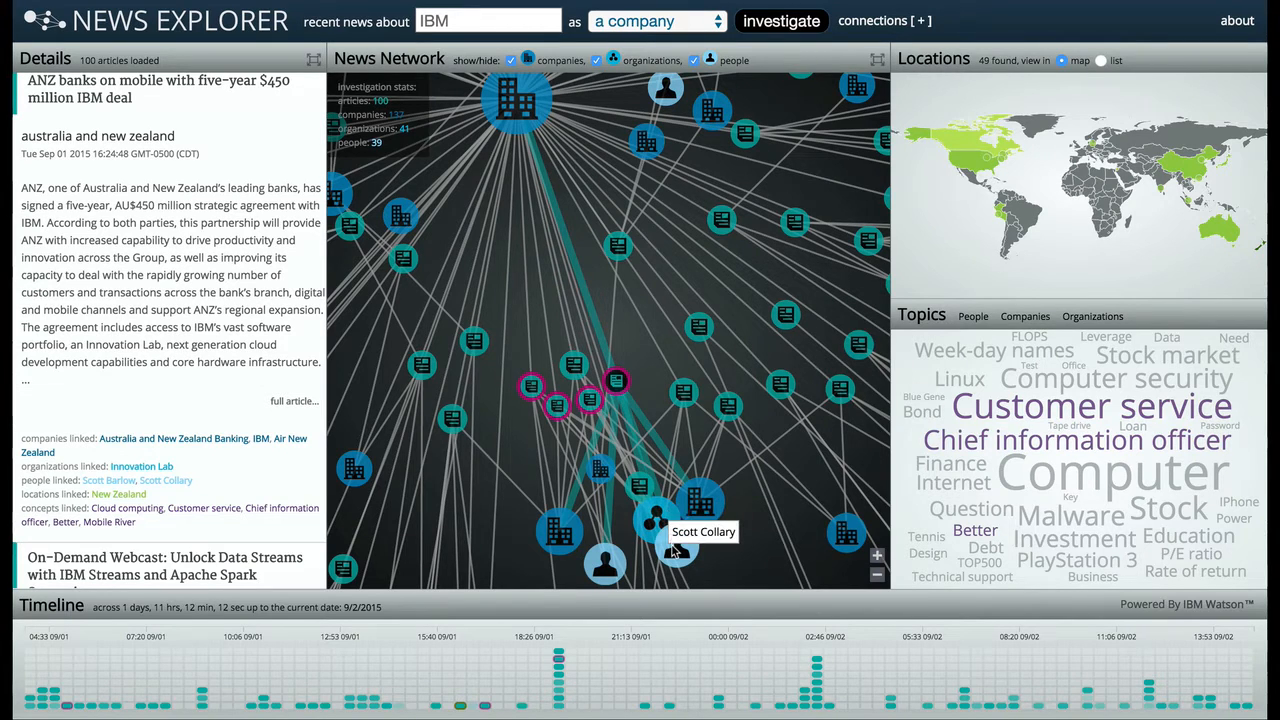
mouse_move(560, 530)
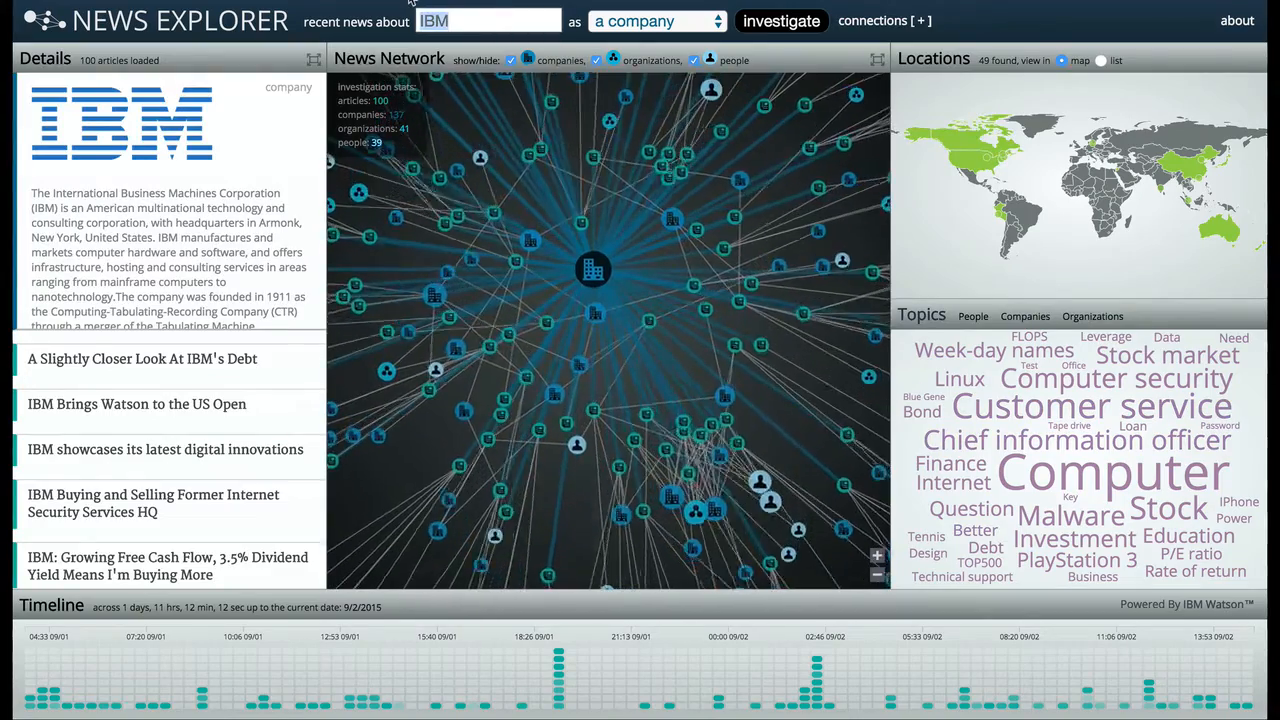
- Query Stephen Hawking as a person connected to NASA as an organization
text(Stephen Hawking)
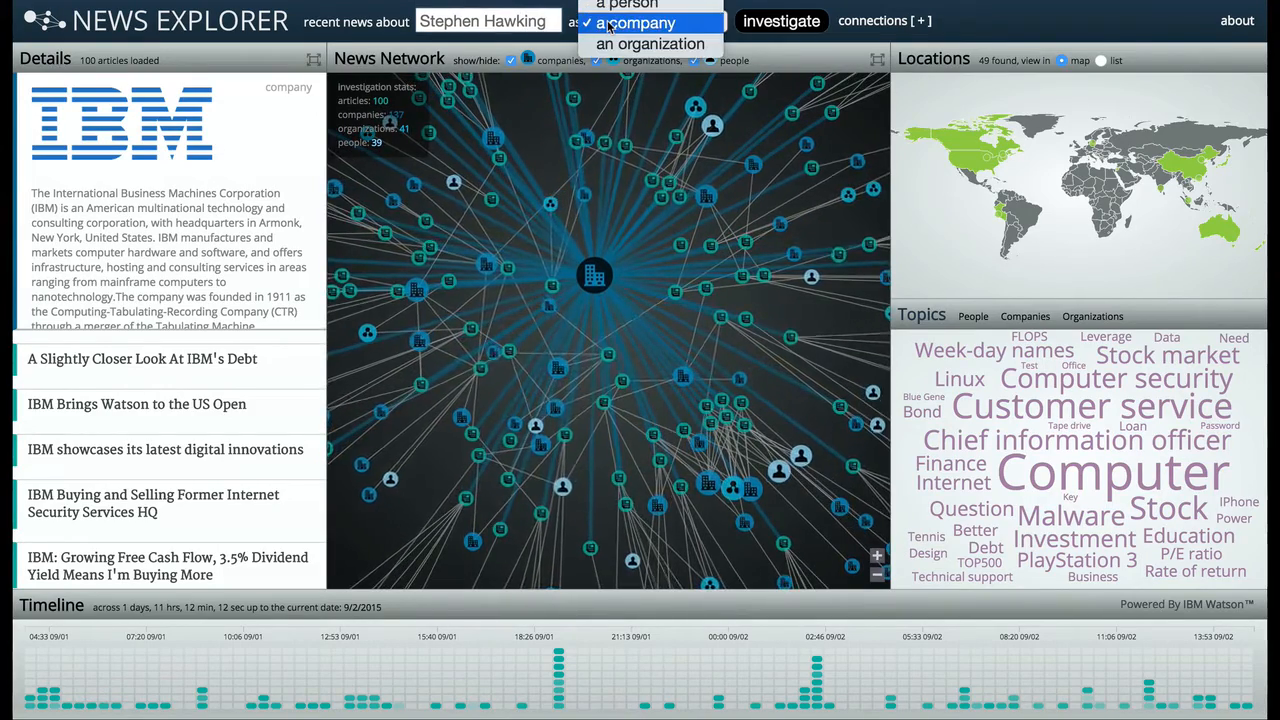
click(626, 4)
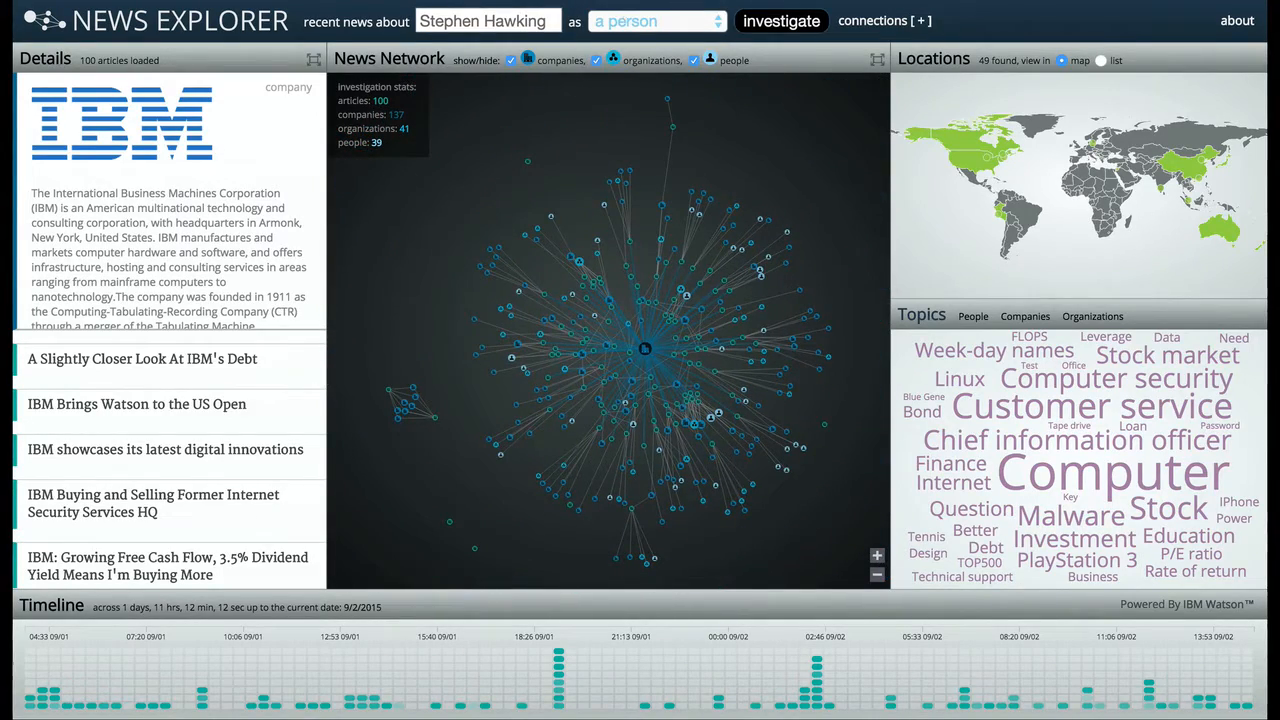
click(884, 20)
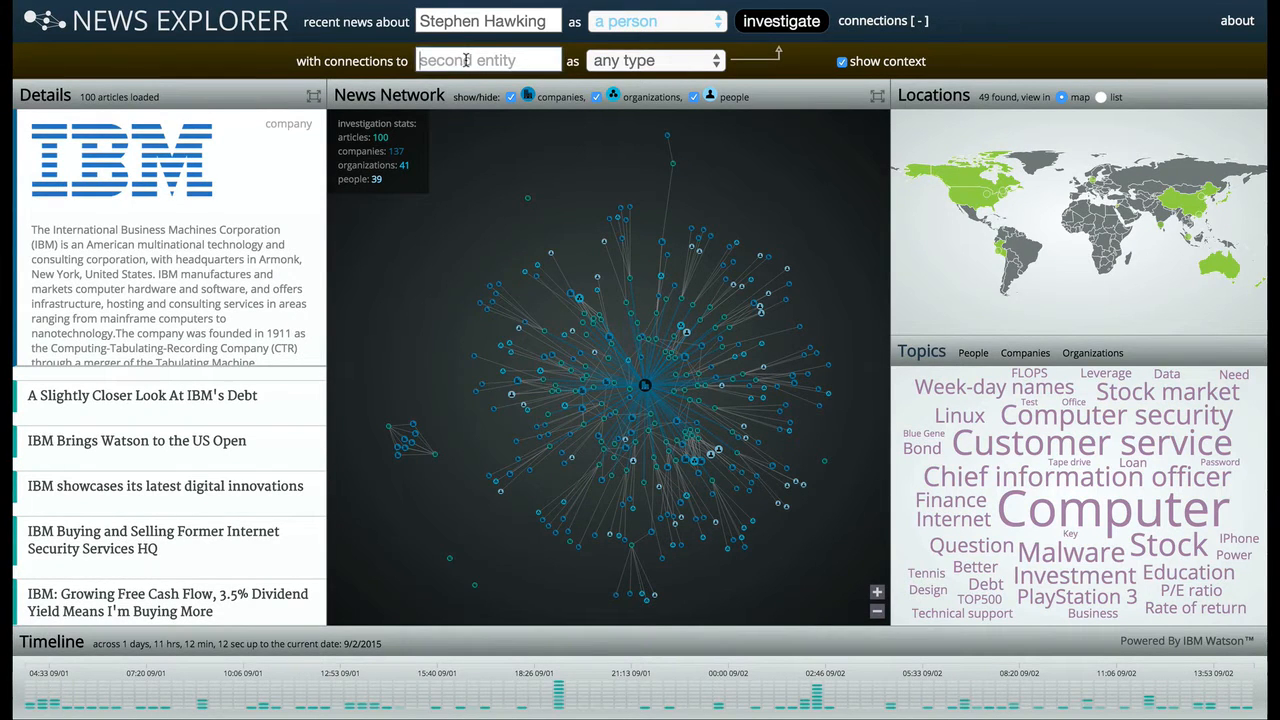
text(NASA)
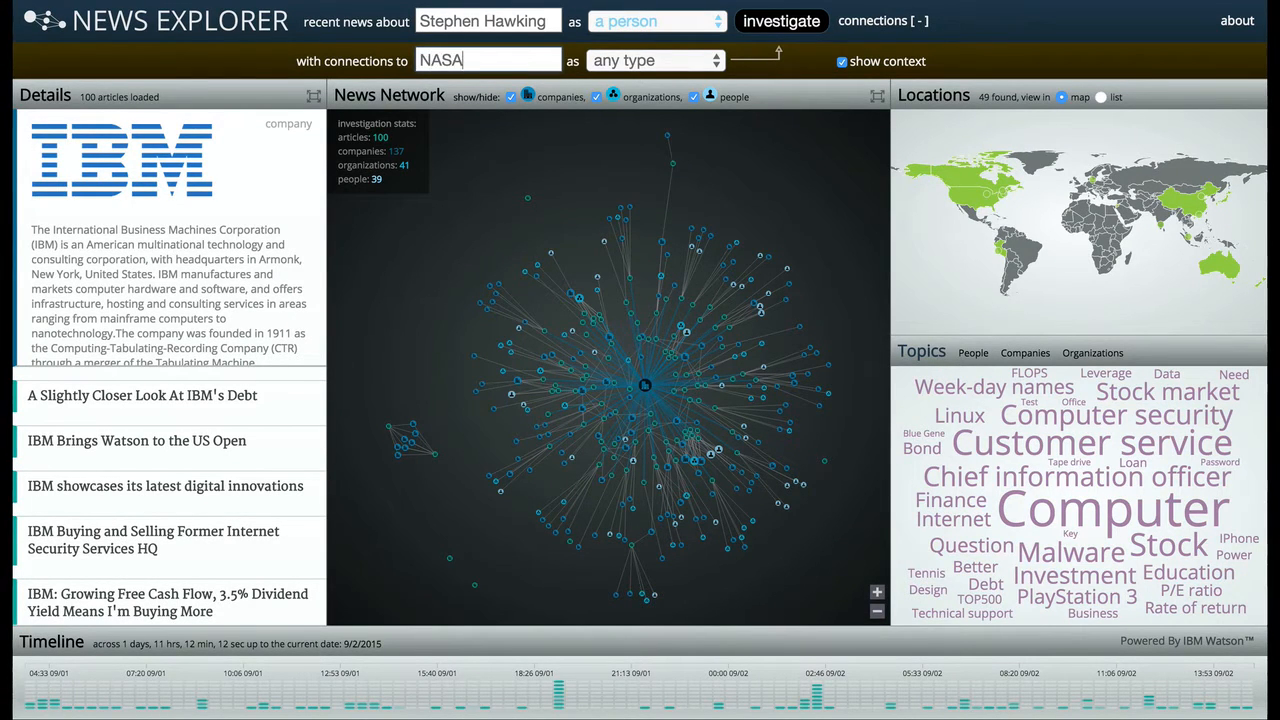
click(656, 60)
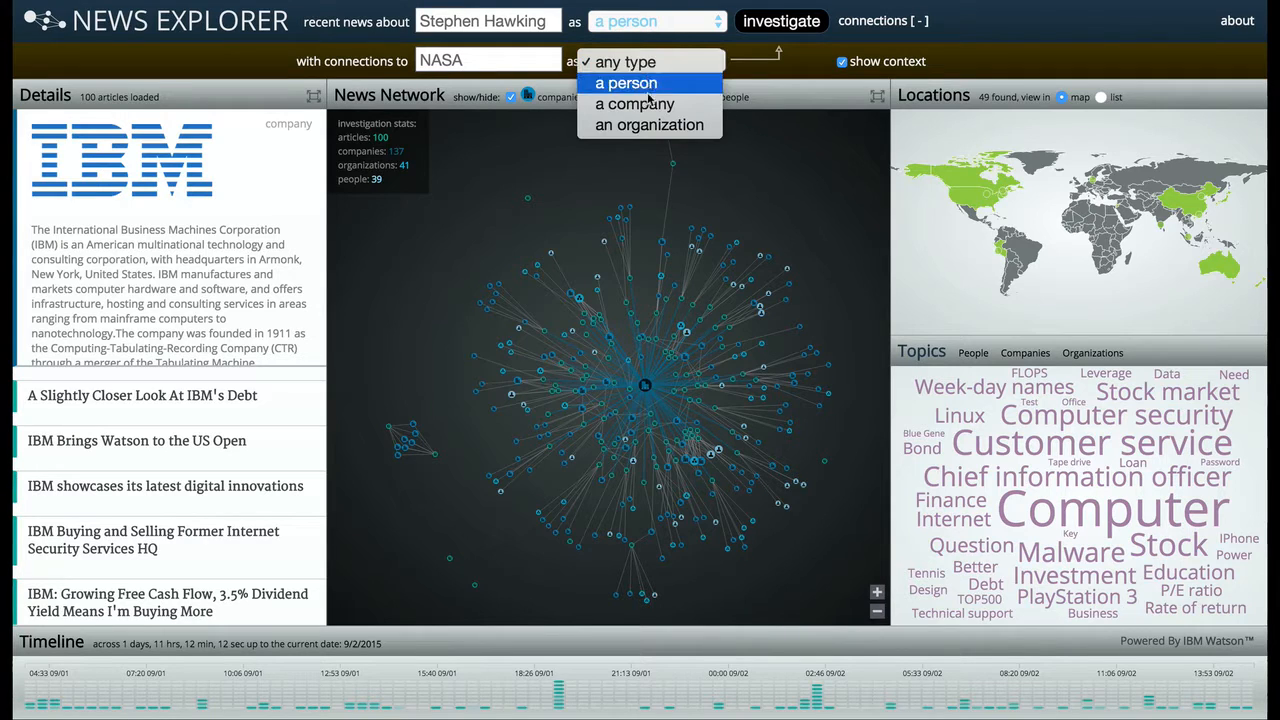
click(648, 124)
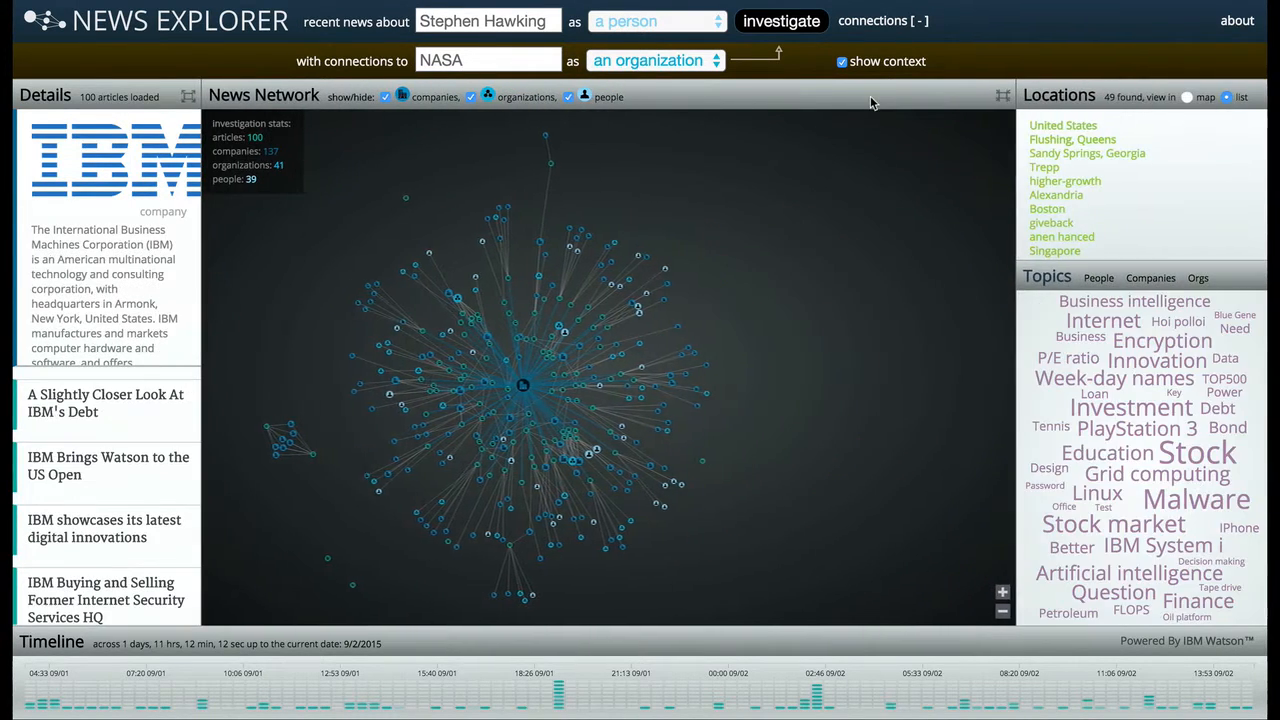
- Run the investigation so the 15 articles linking Stephen Hawking and NASA load as a network
click(780, 20)
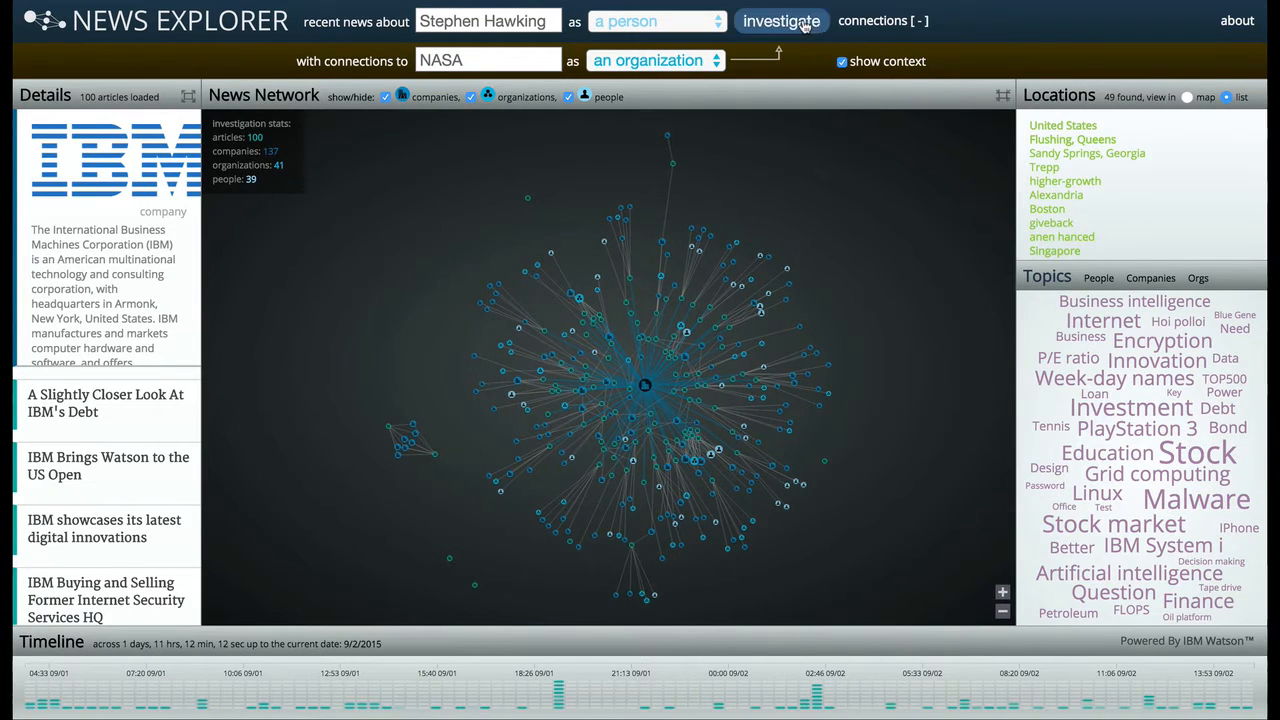
click(780, 20)
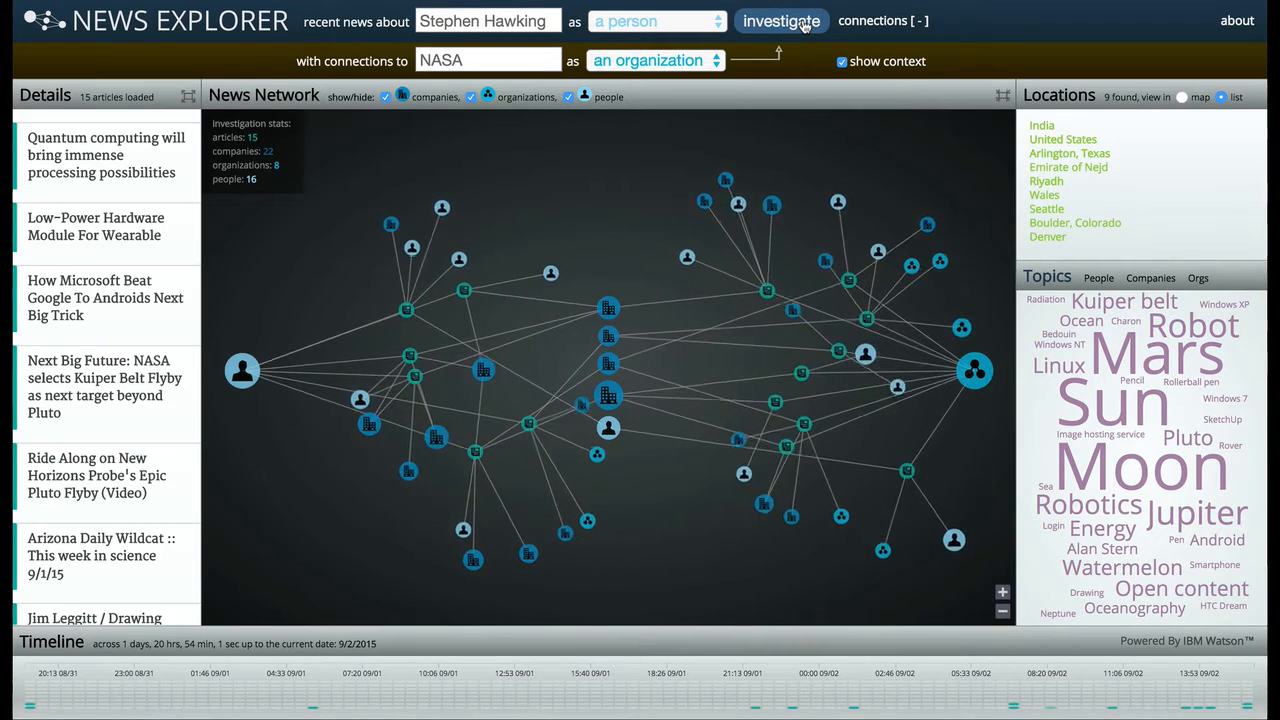
click(780, 20)
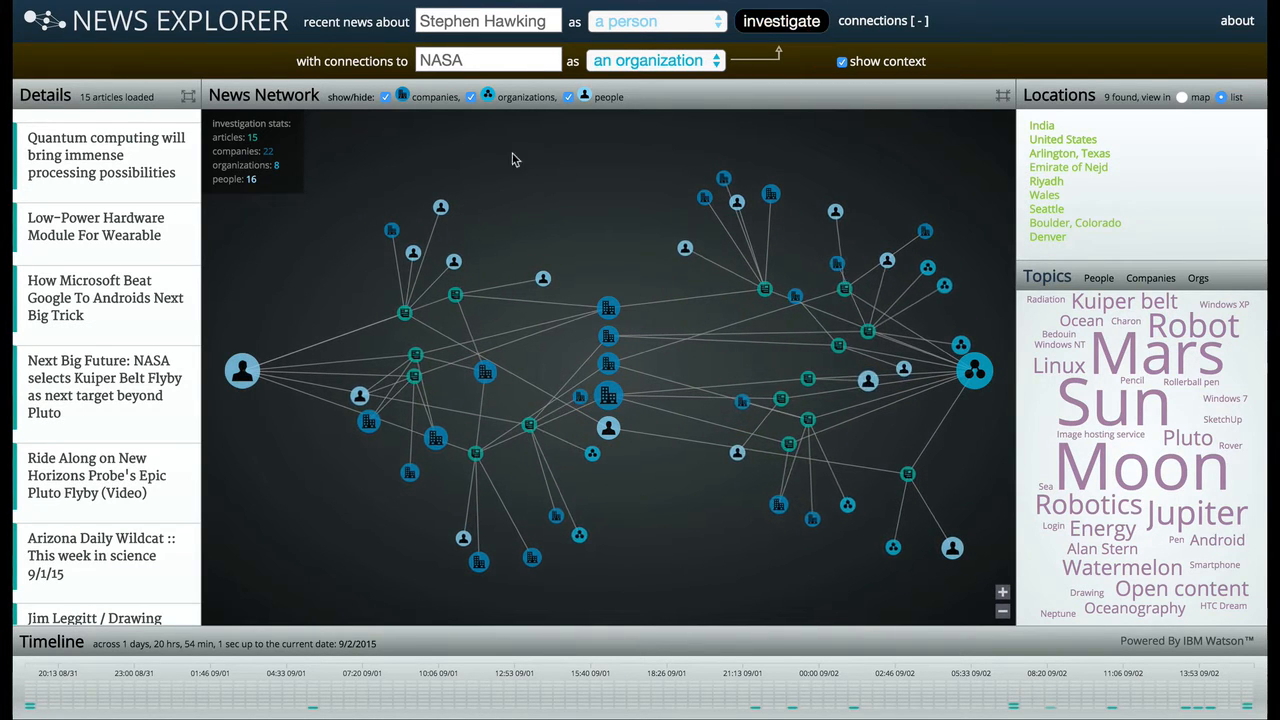
mouse_move(244, 370)
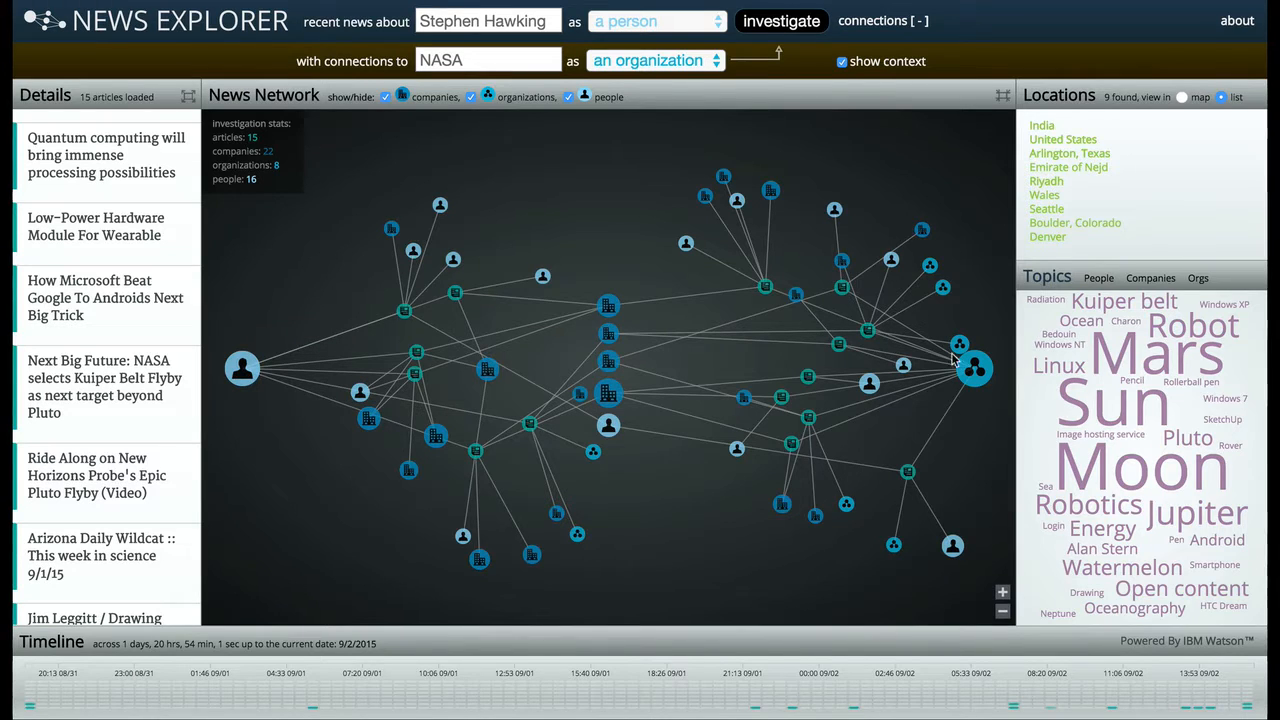
mouse_move(972, 370)
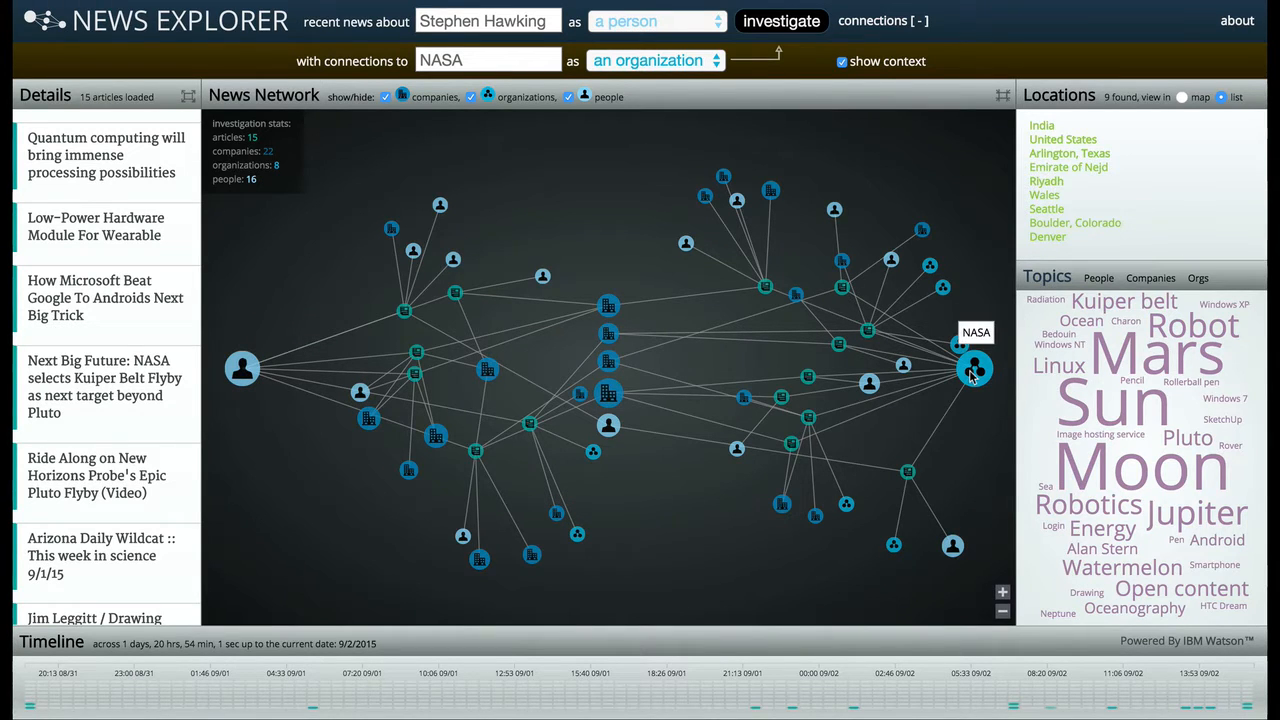
mouse_move(308, 504)
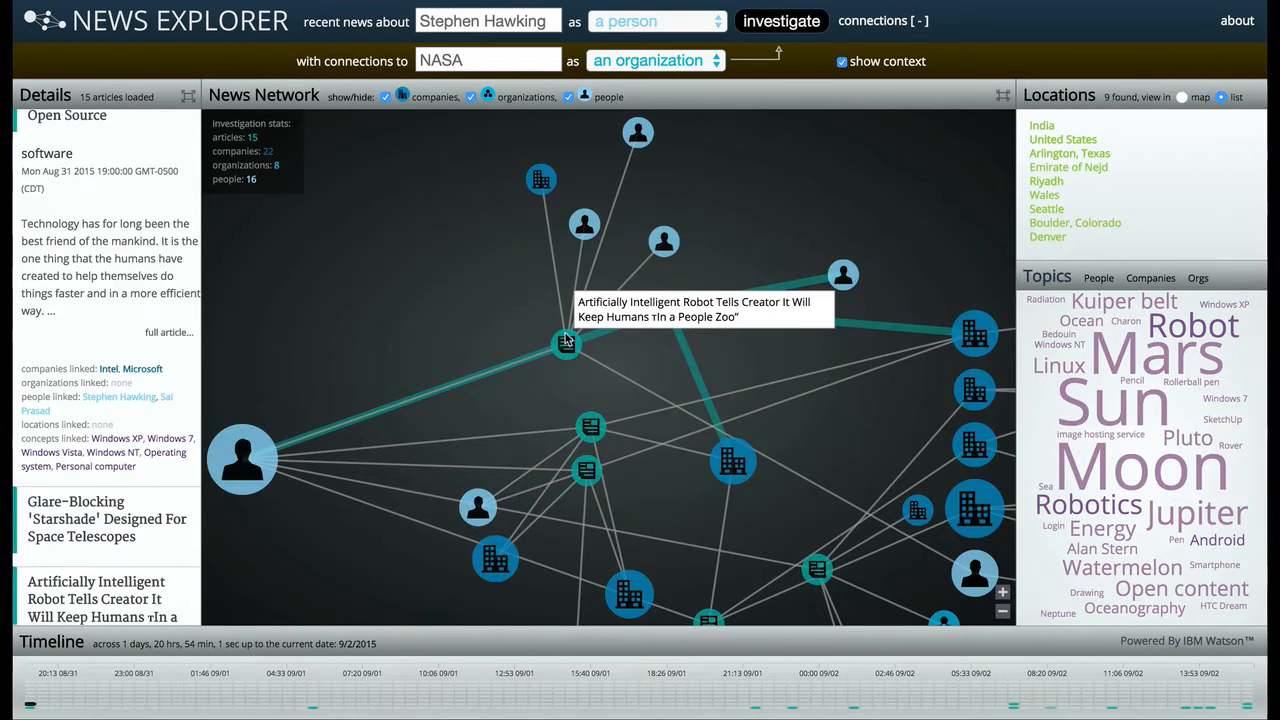
- Read the 'Artificially Intelligent Robot' article's details, then return to the full network
click(564, 344)
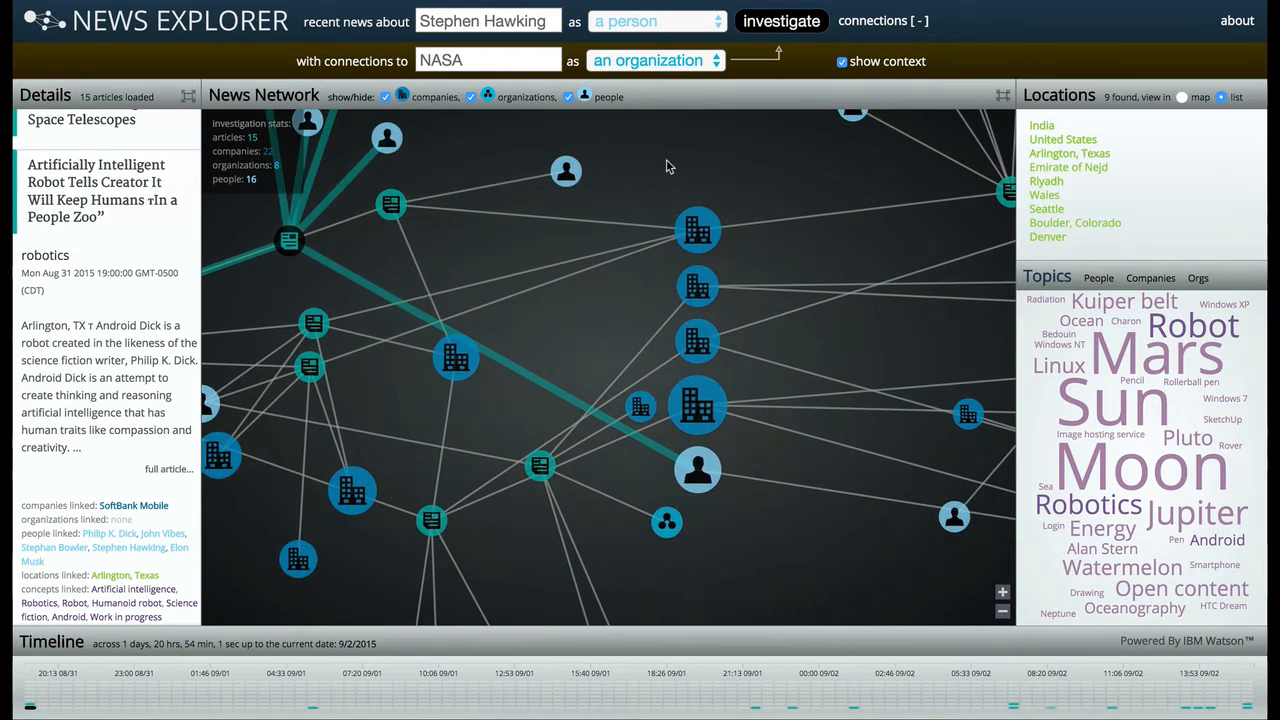
mouse_move(696, 472)
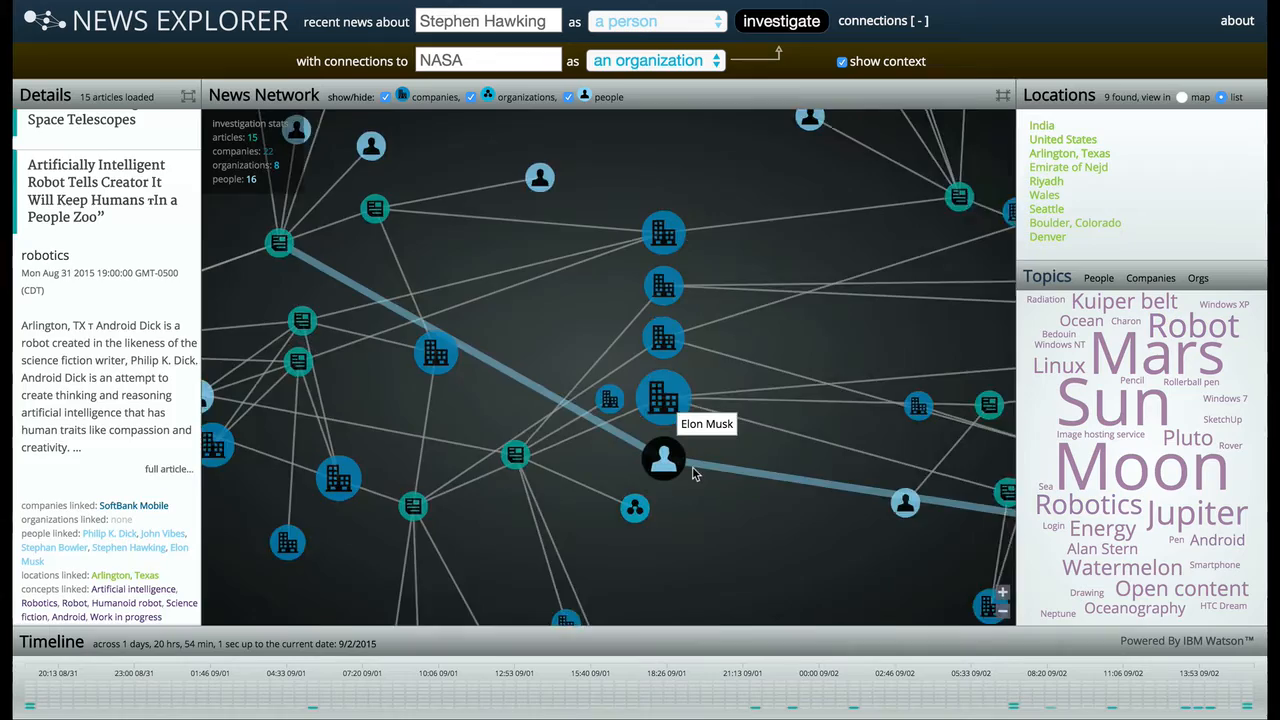
click(664, 460)
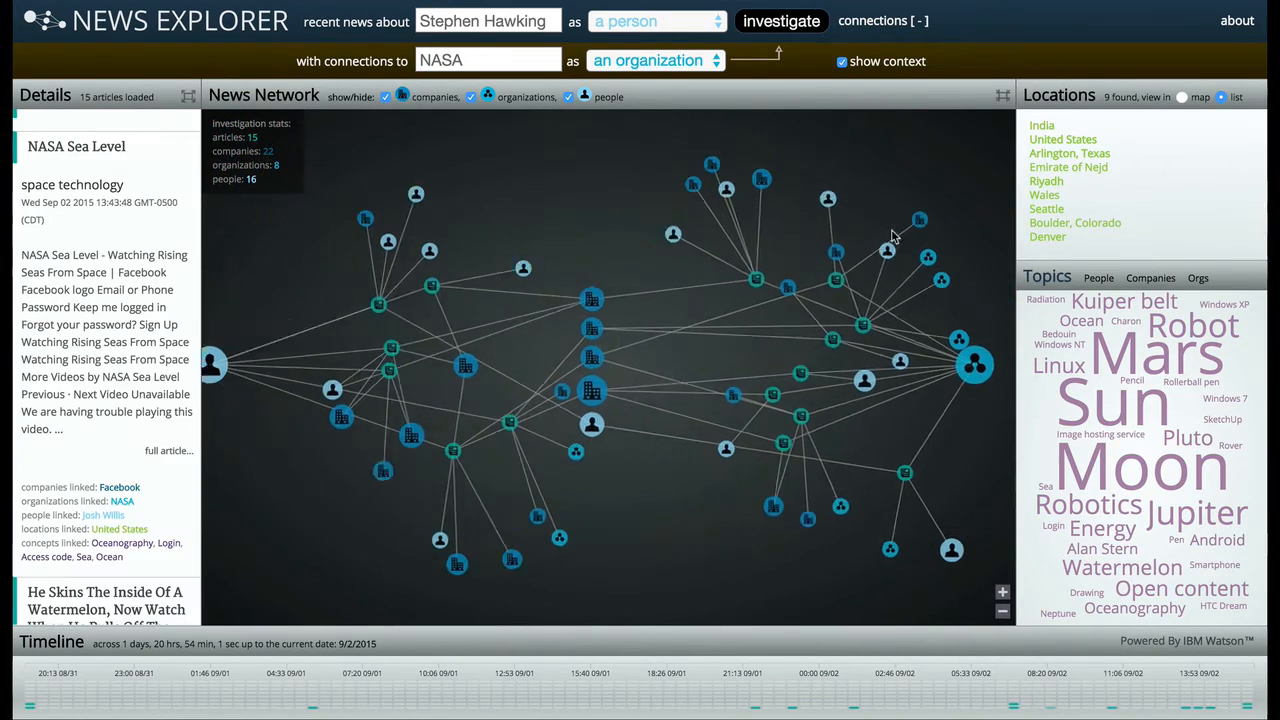
- Turn off 'show context' so only direct Stephen Hawking–NASA links remain
click(840, 60)
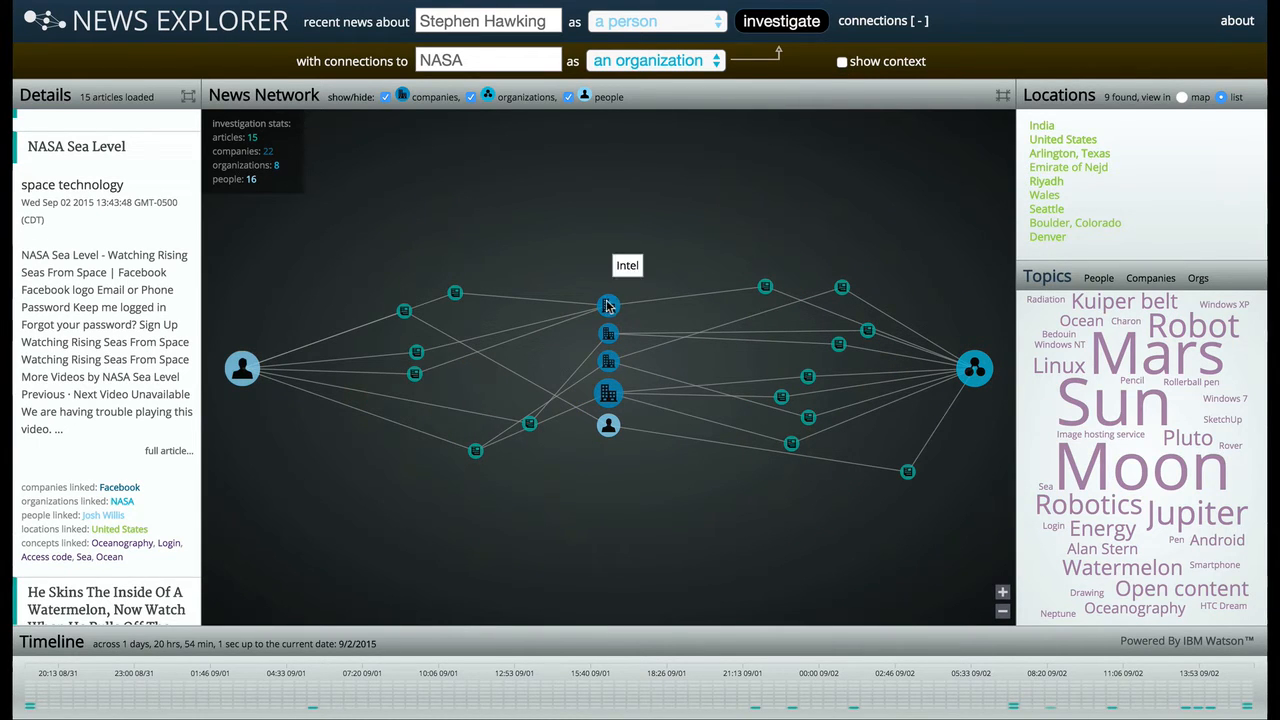
mouse_move(764, 290)
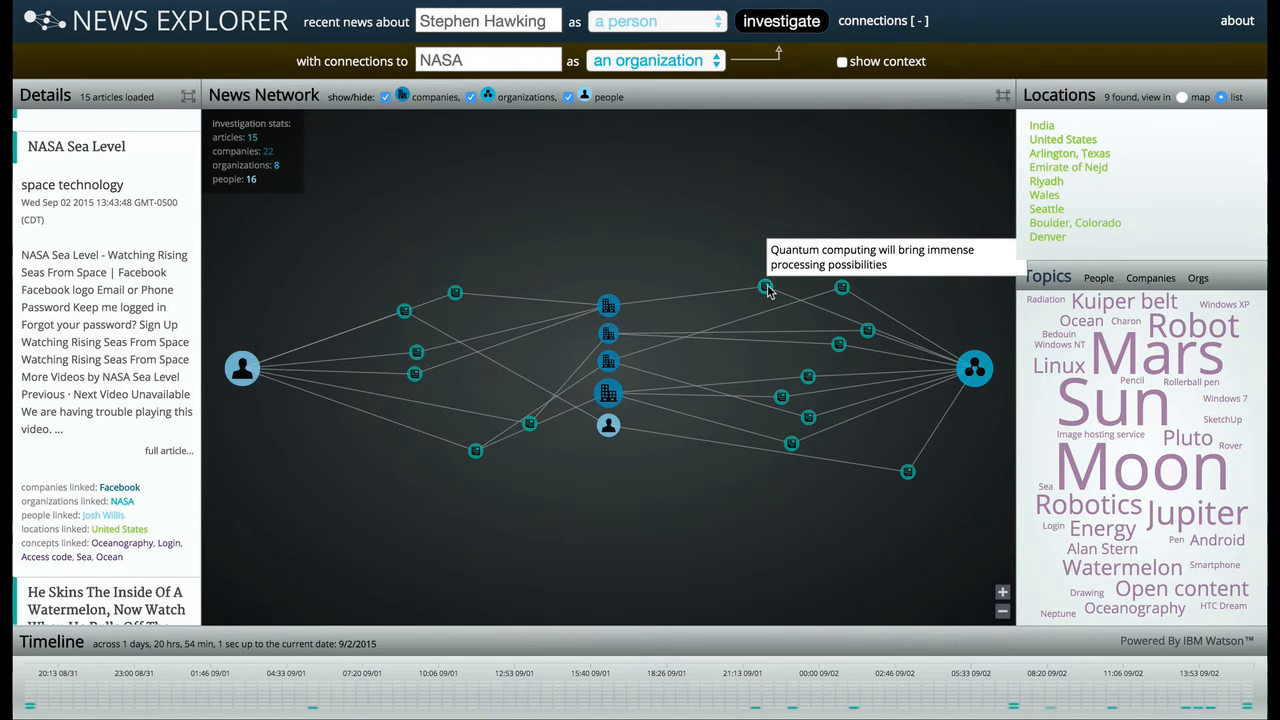
mouse_move(1068, 168)
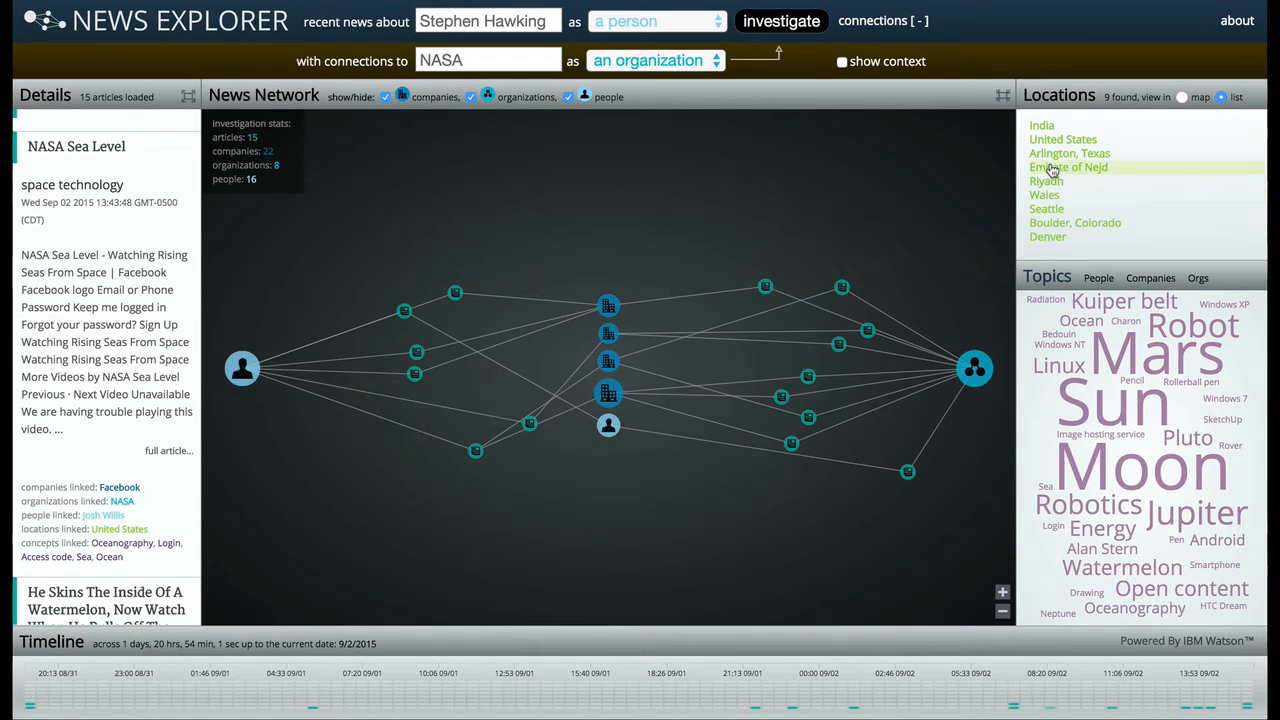
- Filter the network to Arlington, Texas, then to the Moon topic
click(1068, 152)
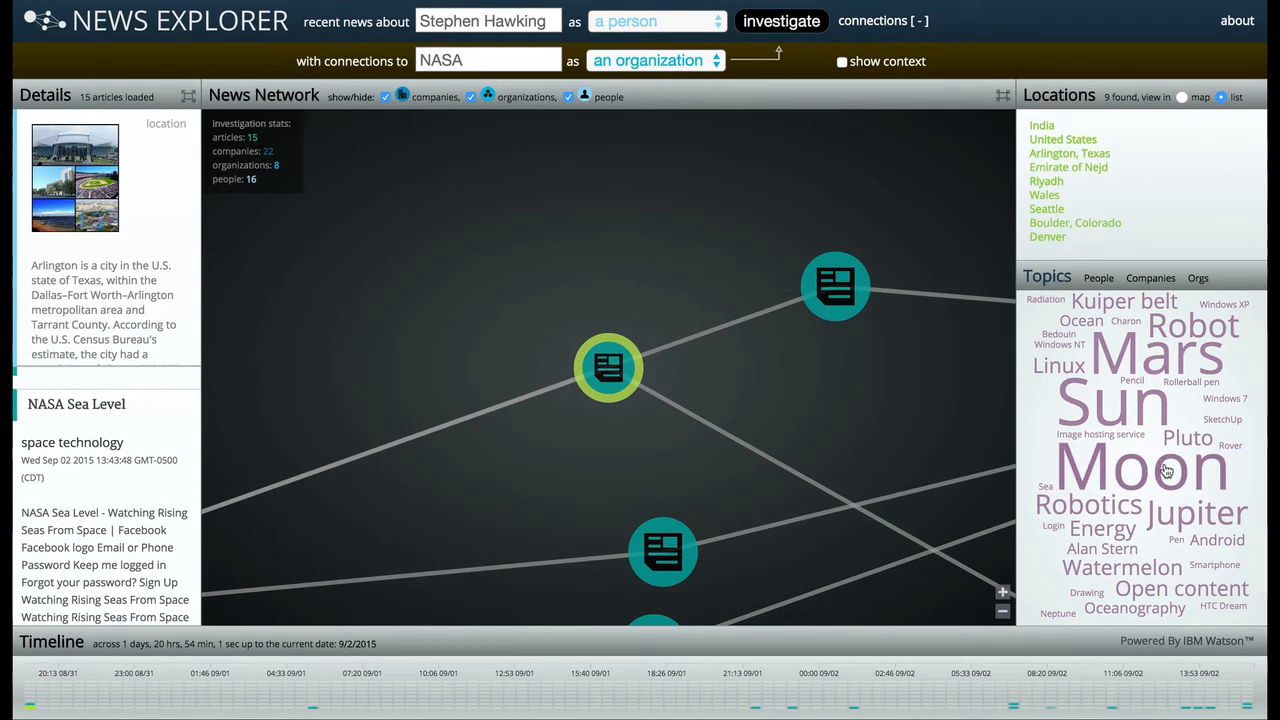
click(608, 368)
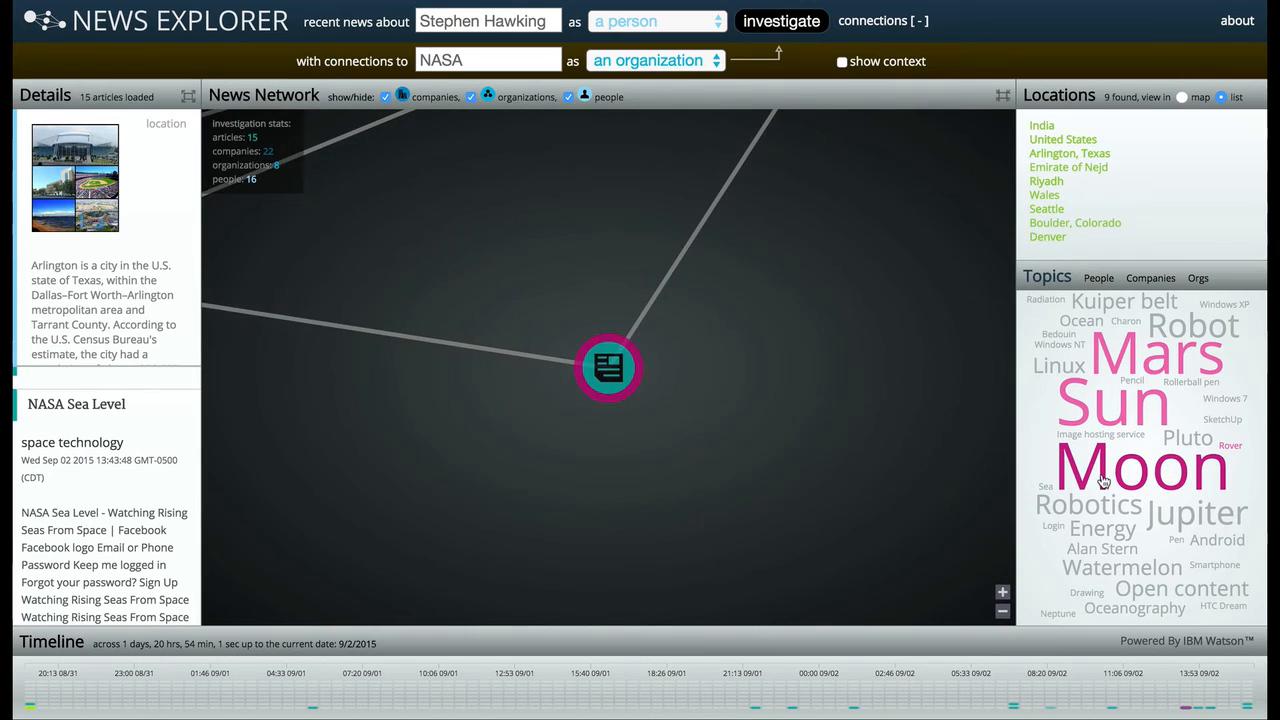
click(608, 368)
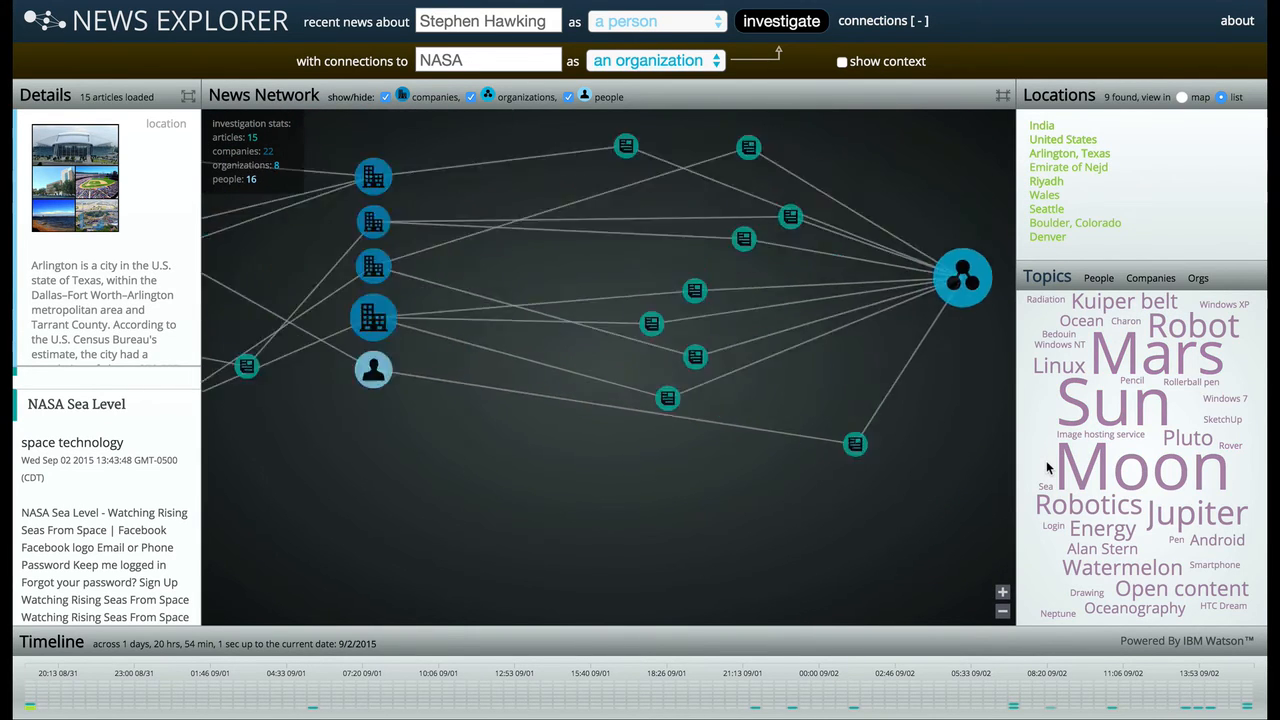